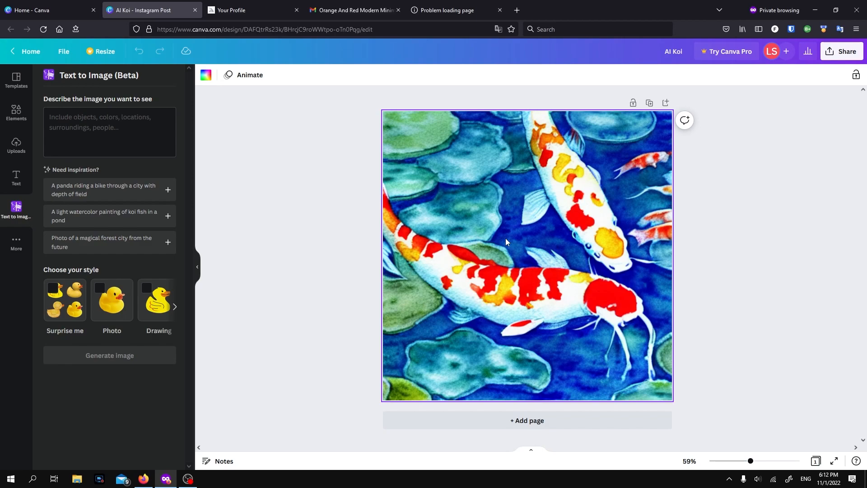
mouse_move(322, 285)
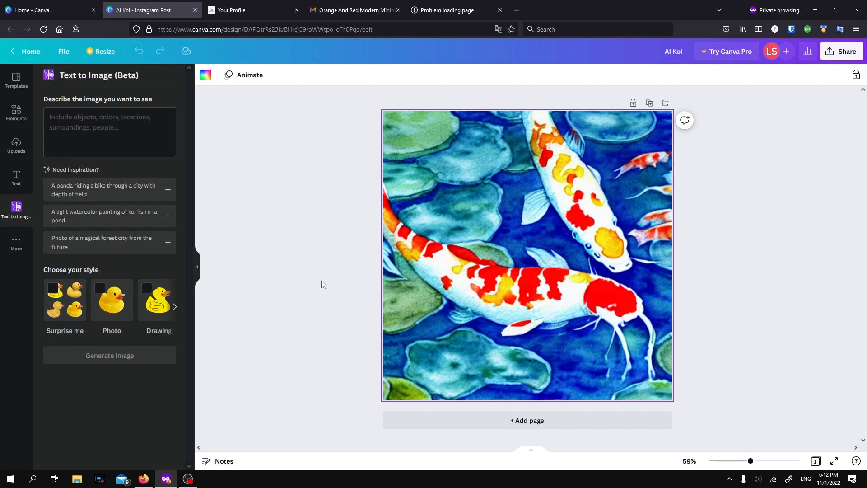
mouse_move(332, 215)
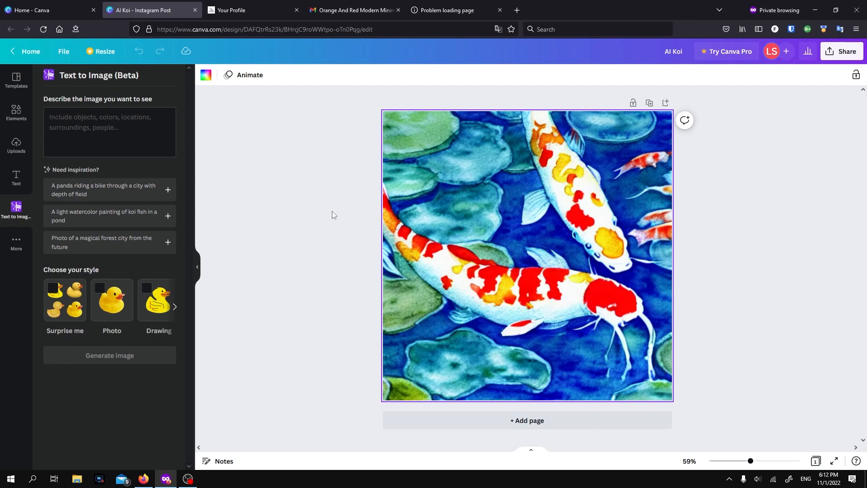
Bring up the Midjourney galaxy-jar image and scroll to its prompt details.
click(253, 10)
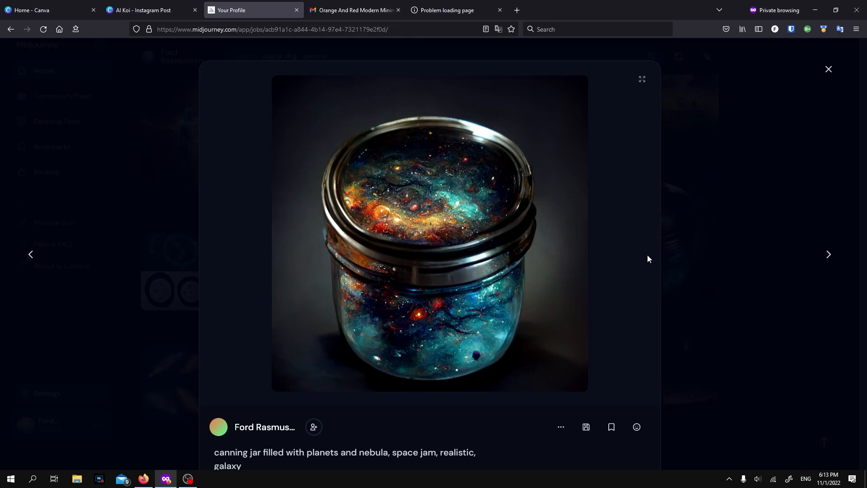
scroll(down, 3)
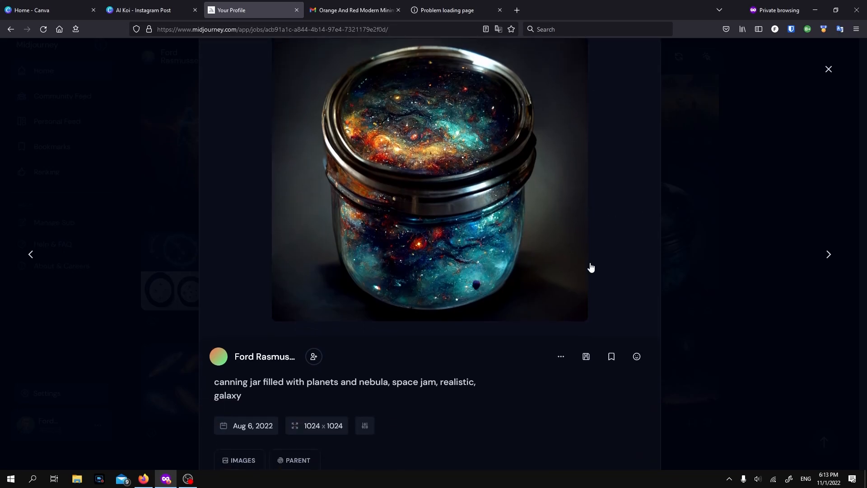
mouse_move(213, 385)
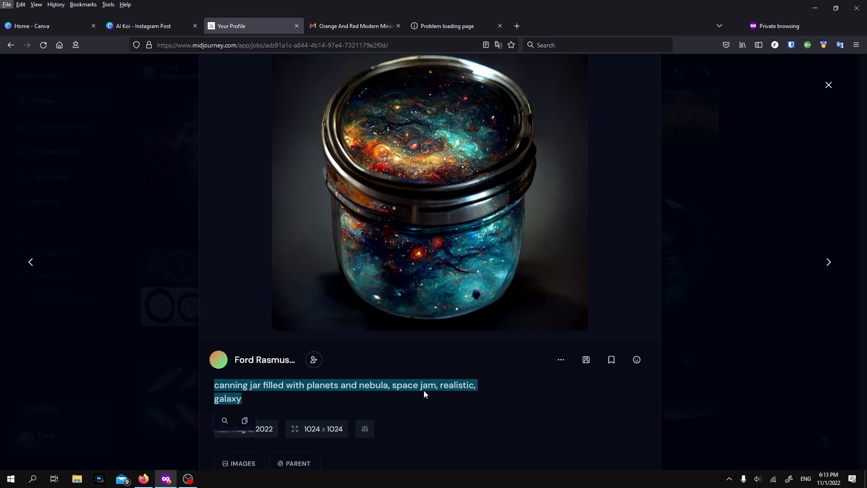
mouse_move(426, 349)
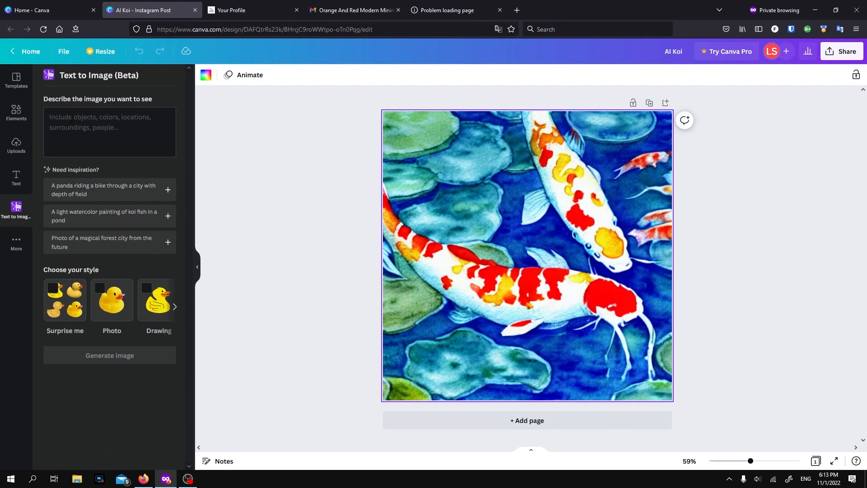
Generate images from 'canning jar filled with planets and nebula, space jam, realistic, galaxy' in Painting style.
click(109, 132)
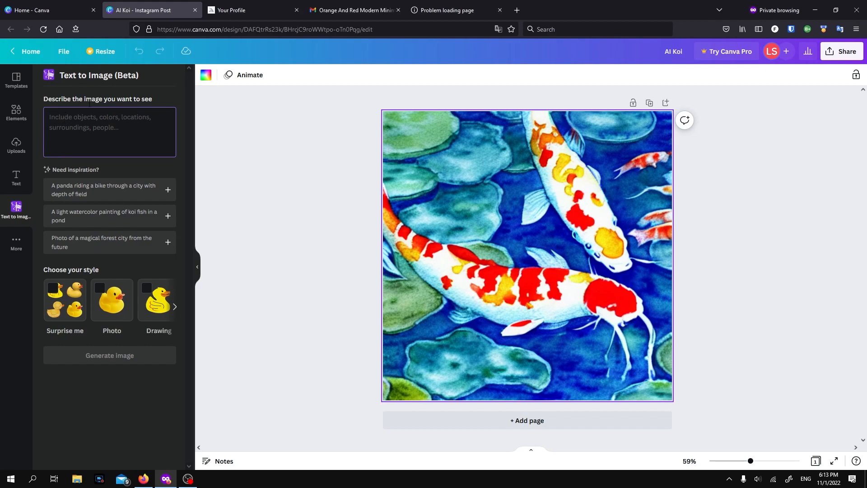
text(canning jar filled with planets and nebula, space jam, realistic, galaxy)
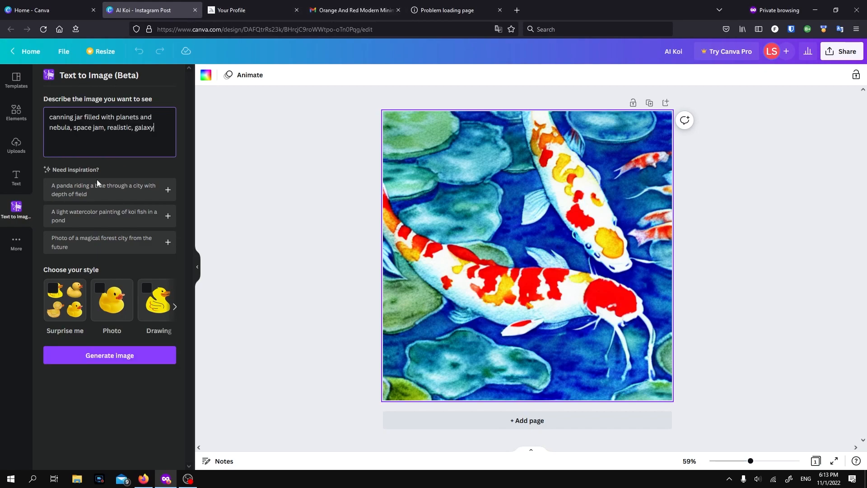
click(174, 306)
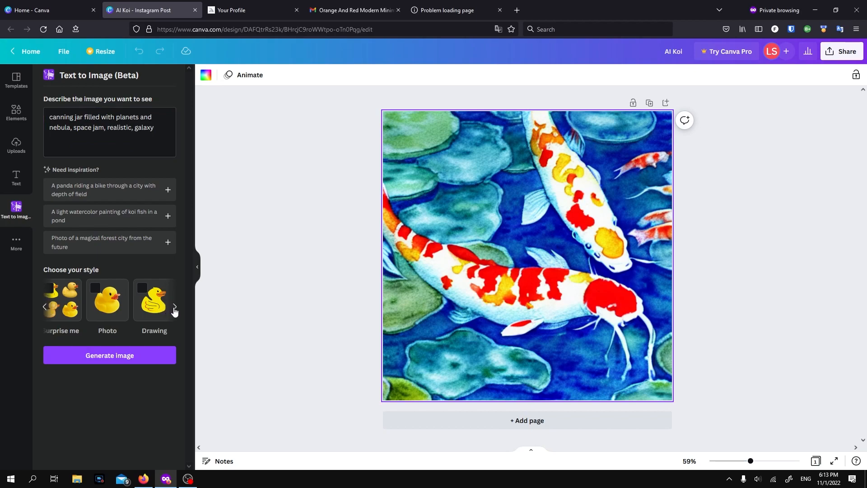
click(174, 309)
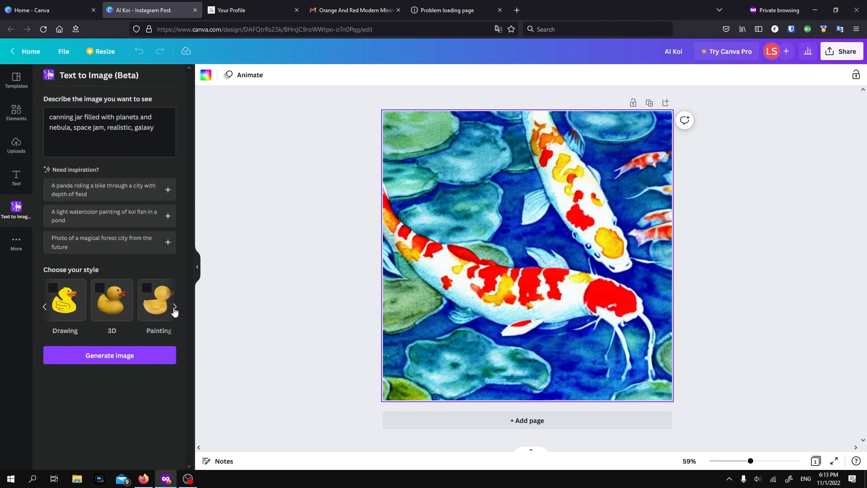
click(173, 306)
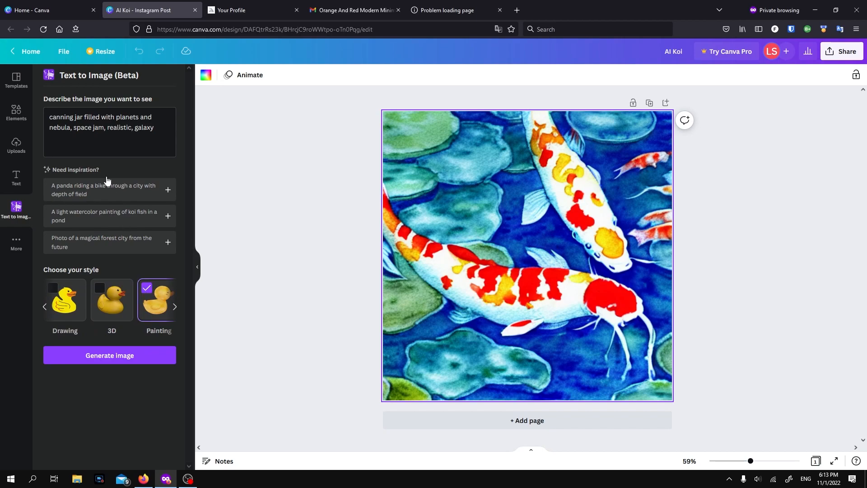
mouse_move(83, 187)
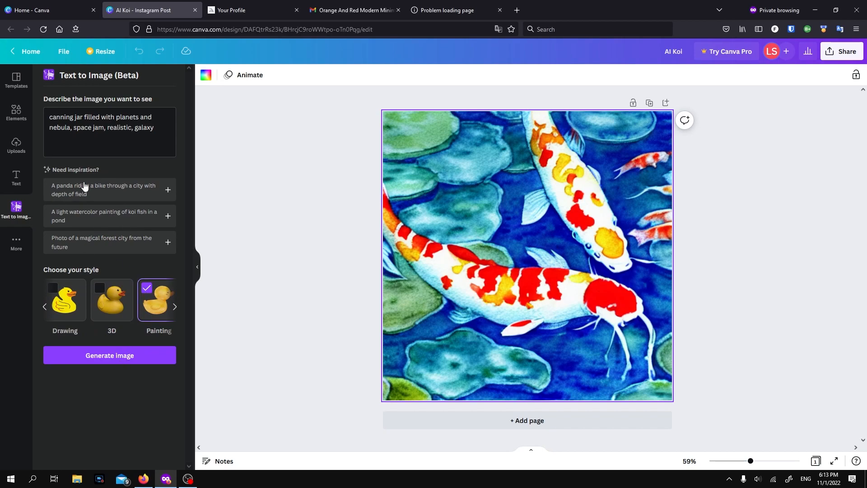
click(110, 355)
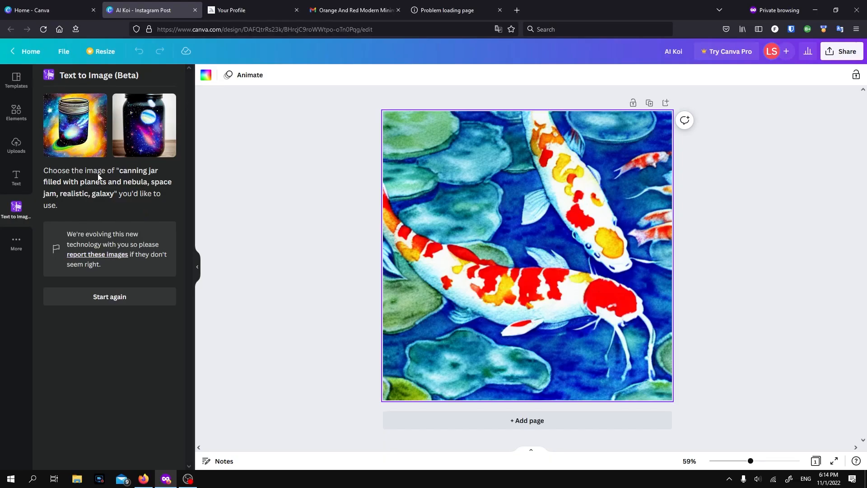
mouse_move(144, 156)
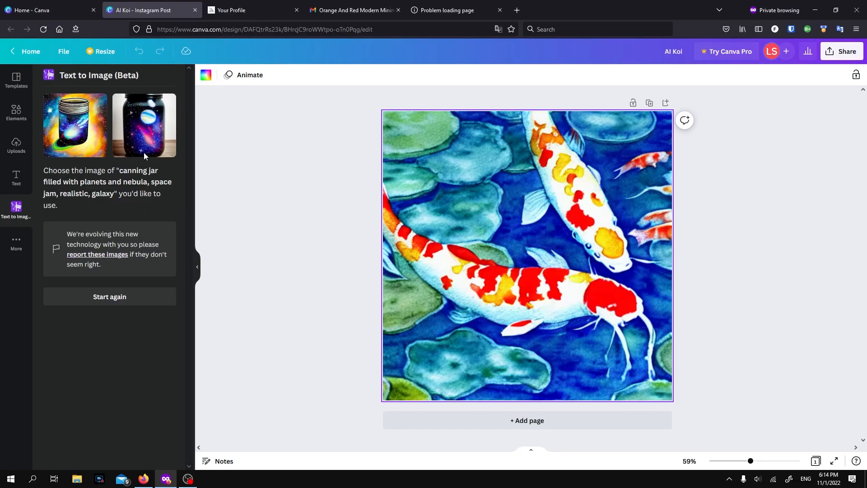
After comparing with Midjourney, fill the post with the second darker galaxy-jar result.
click(253, 10)
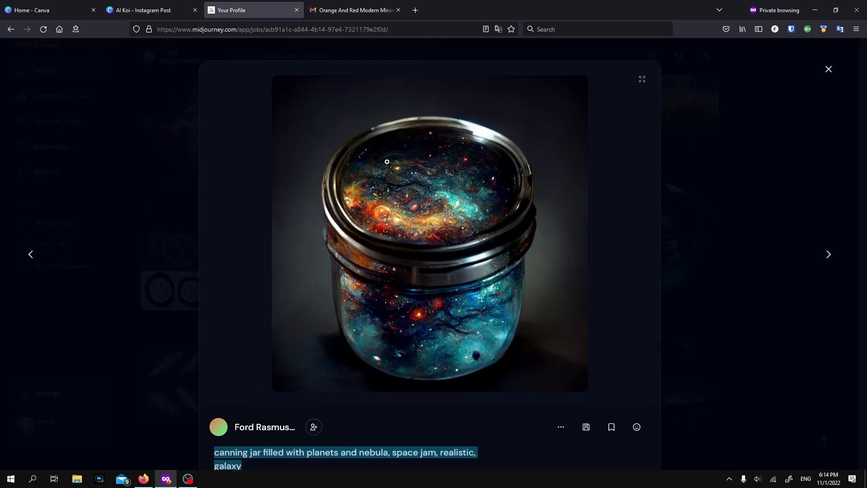
click(152, 10)
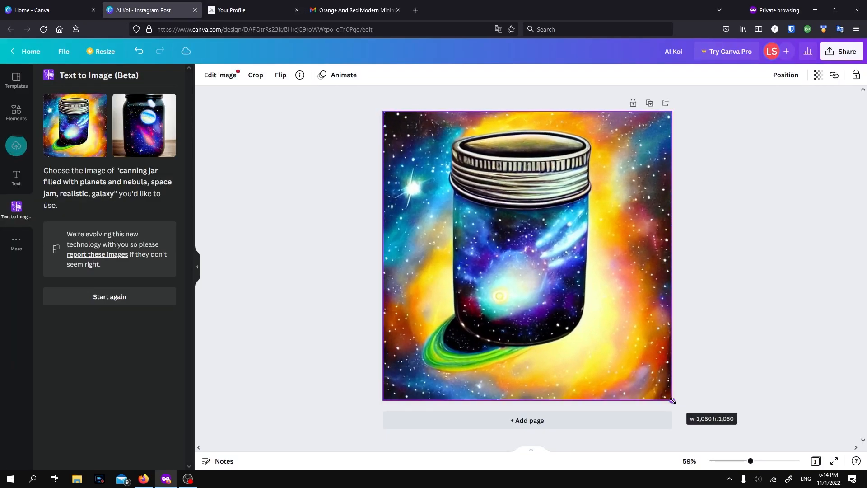
click(329, 251)
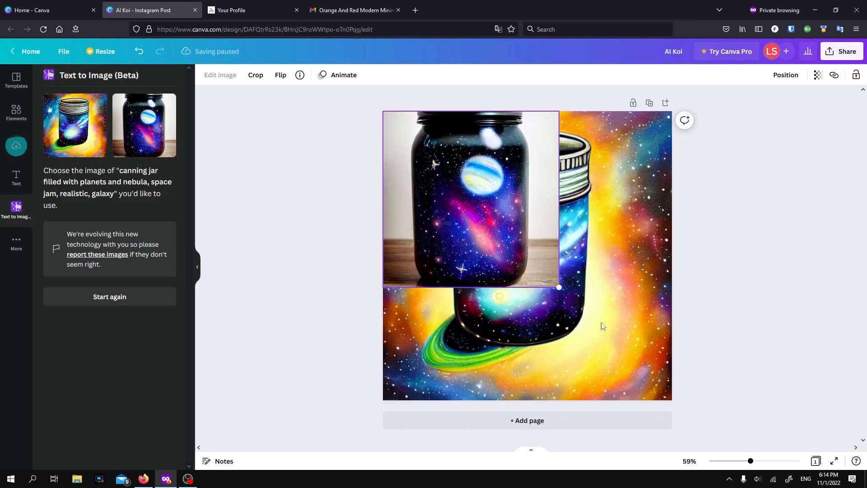
click(143, 125)
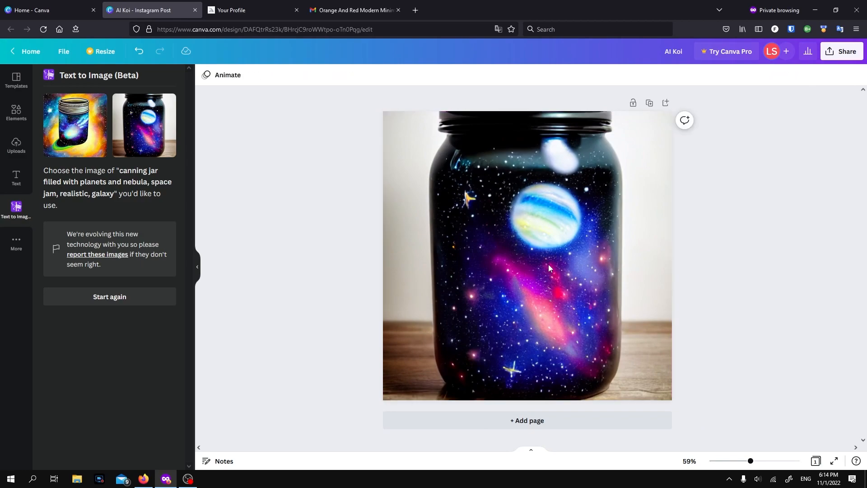
mouse_move(565, 193)
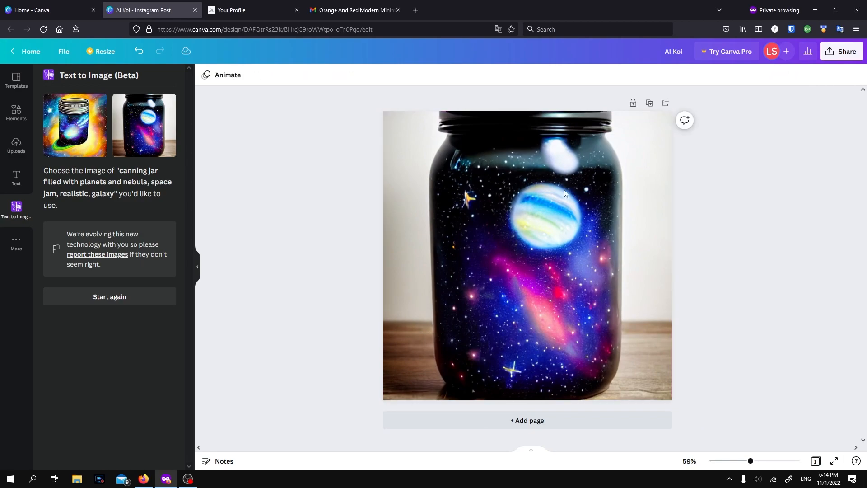
mouse_move(650, 233)
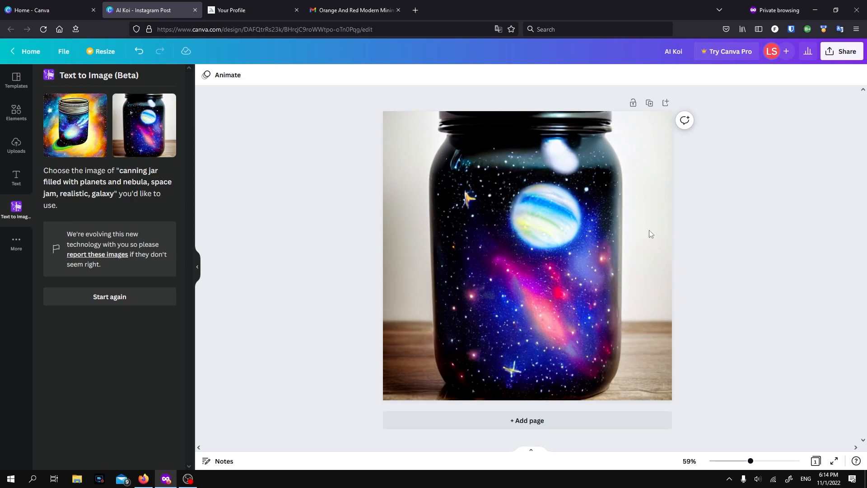
mouse_move(550, 272)
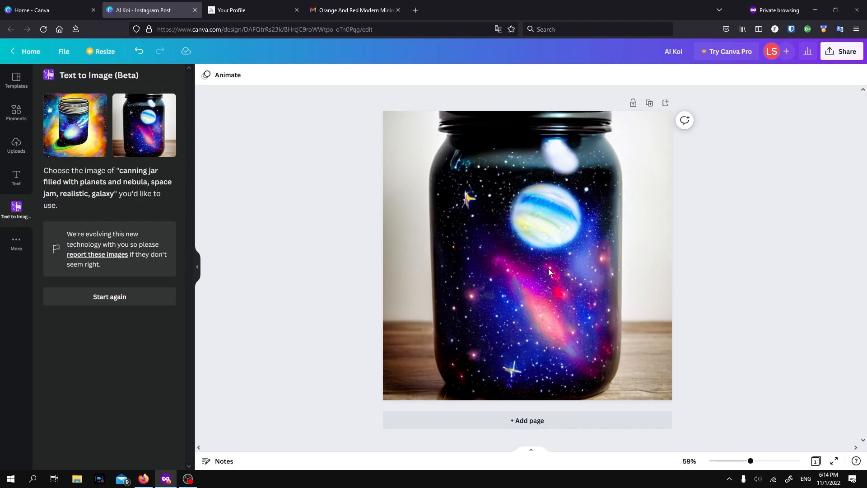
mouse_move(522, 271)
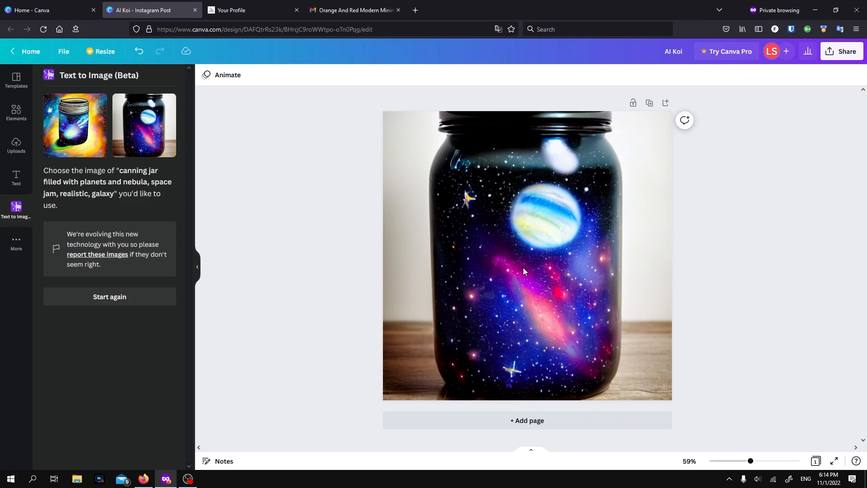
mouse_move(218, 187)
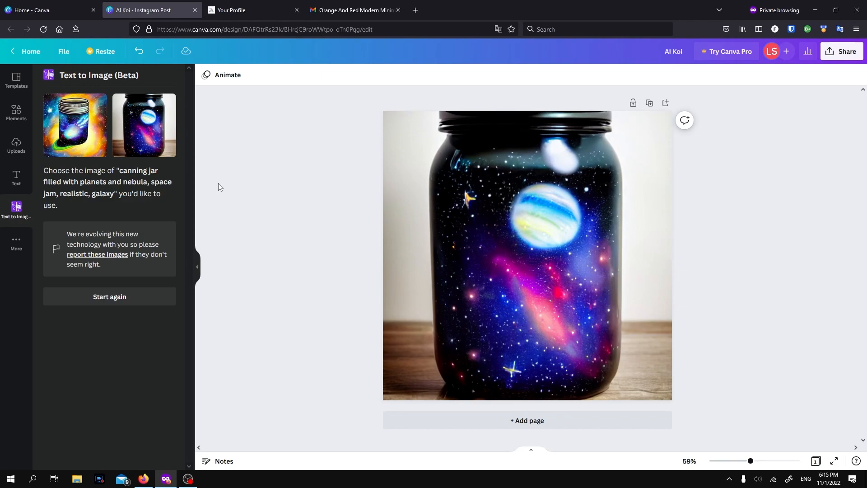
mouse_move(253, 10)
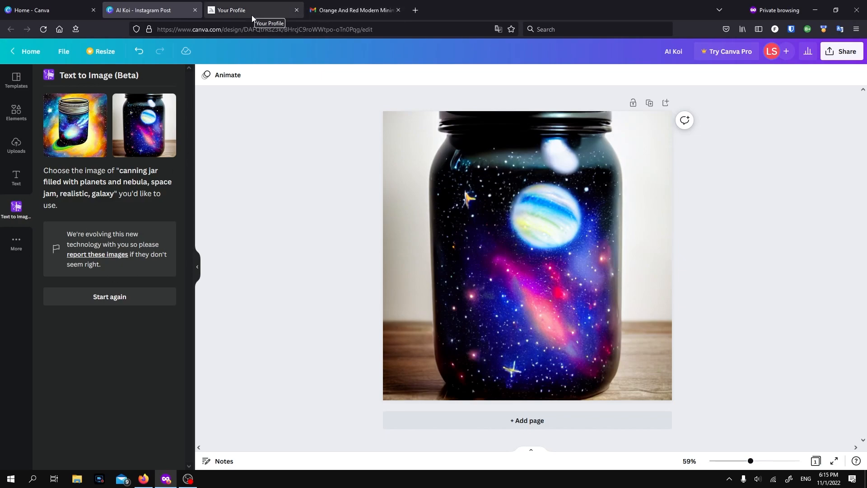
Generate 'the kingdom of heaven, inspiring, unreal engine' images and place the first result on the post.
click(253, 10)
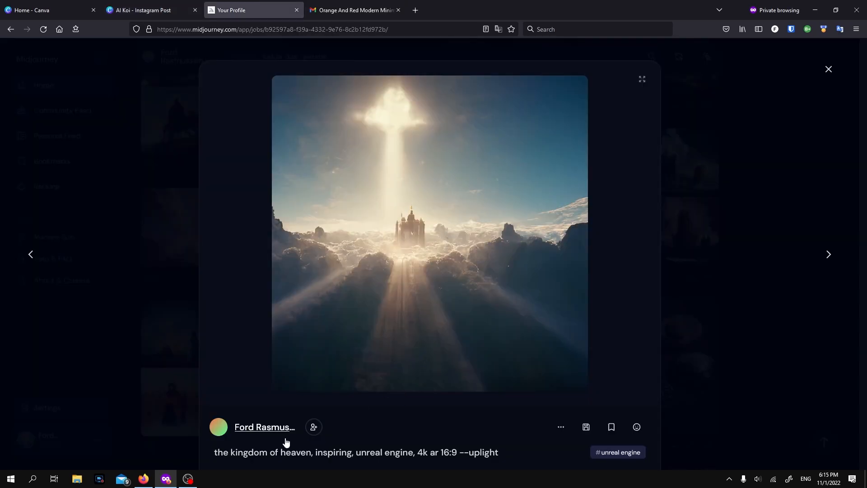
click(149, 10)
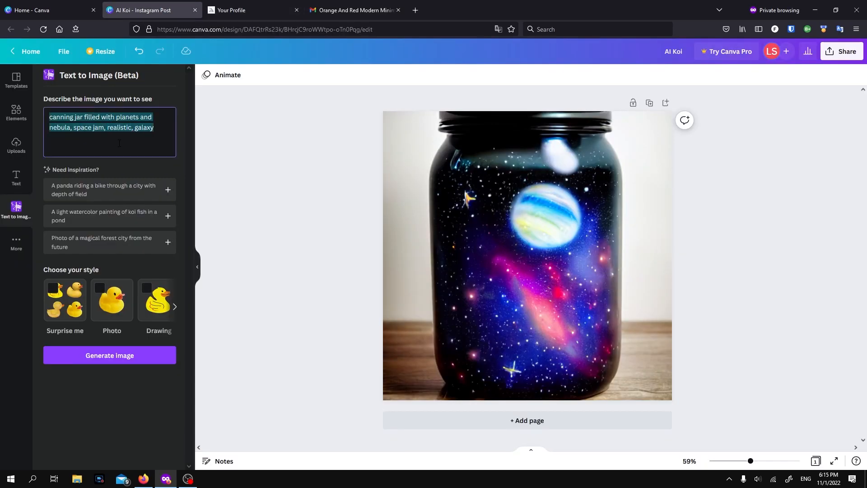
click(64, 300)
text(the kingdom of heaven, inspiring, unreal engine,)
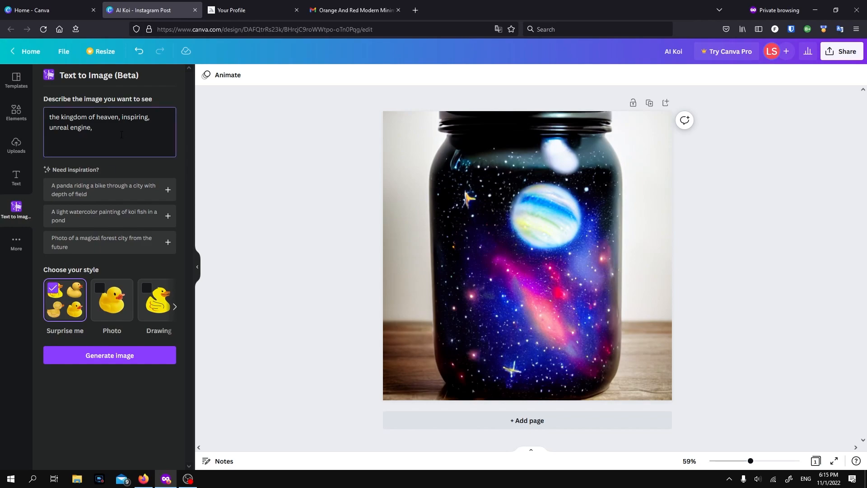
click(109, 355)
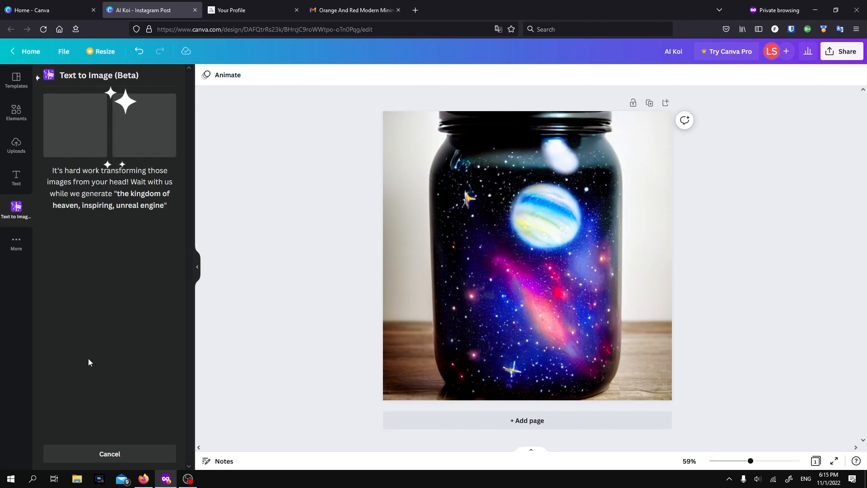
mouse_move(465, 242)
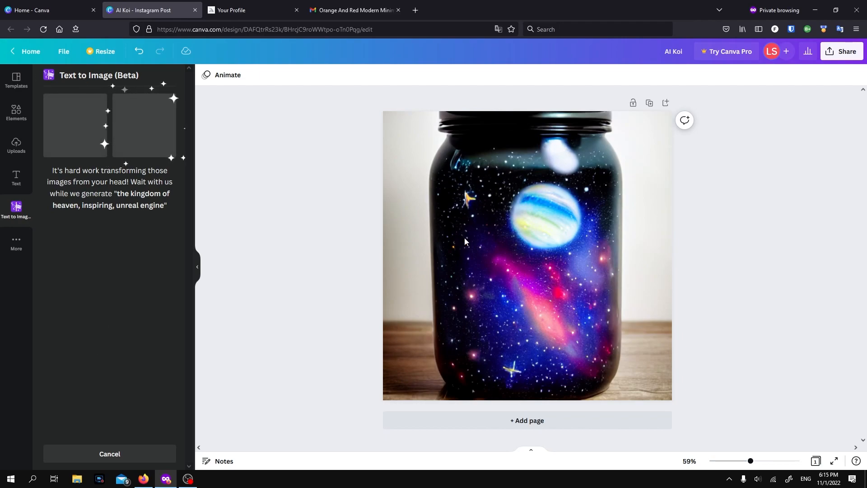
mouse_move(509, 246)
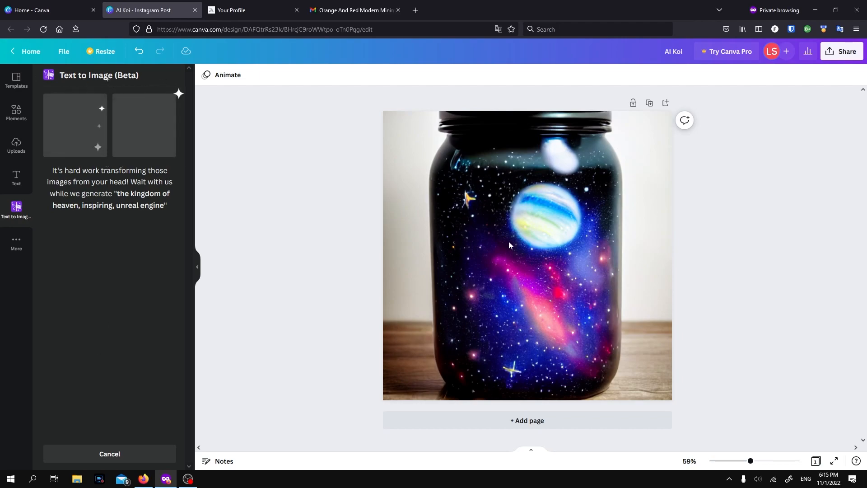
mouse_move(456, 205)
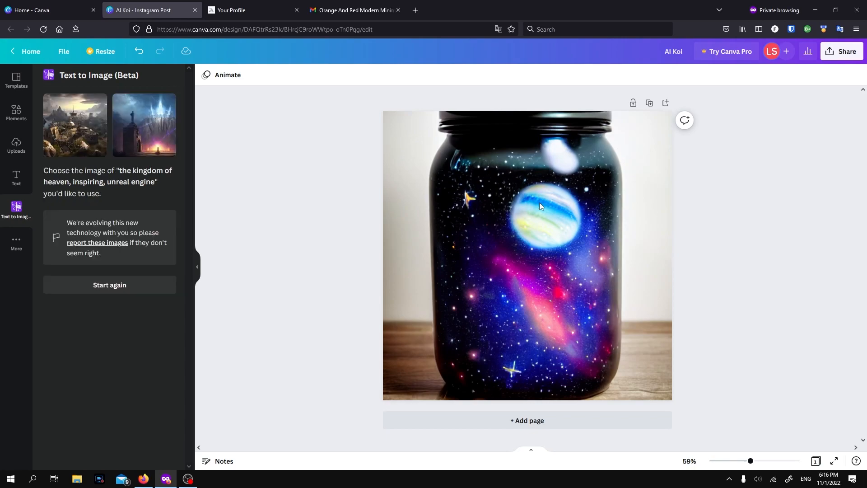
mouse_move(396, 220)
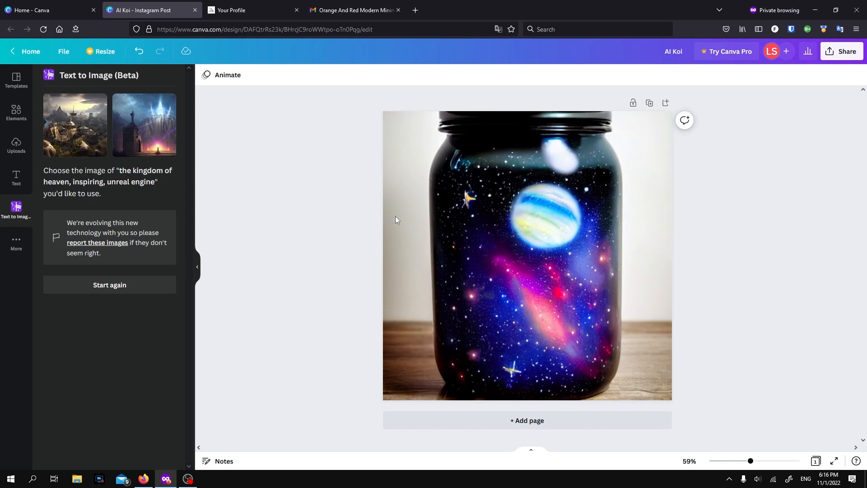
mouse_move(89, 157)
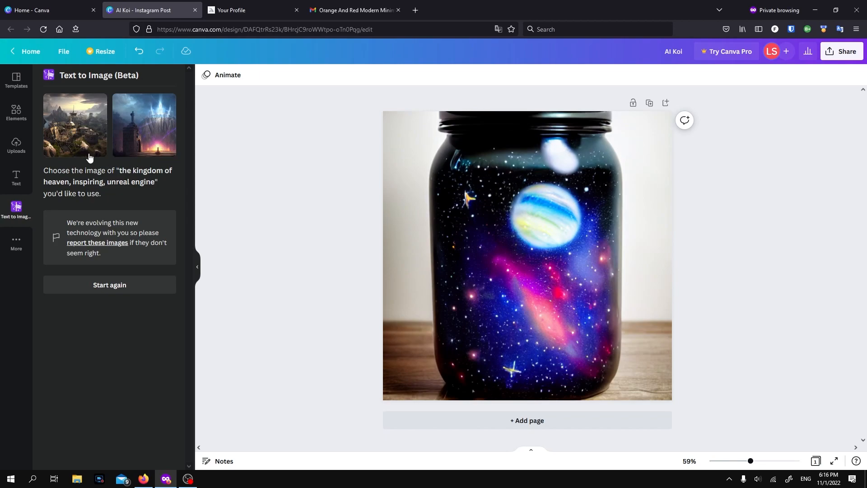
mouse_move(88, 157)
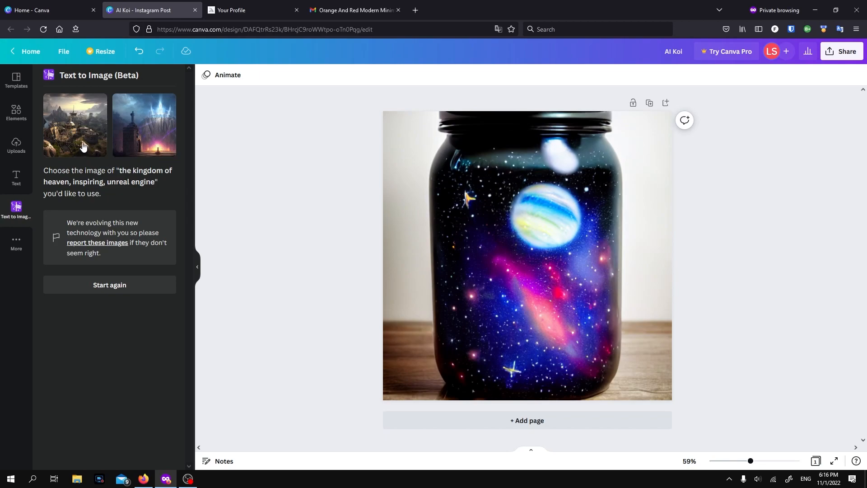
mouse_move(457, 265)
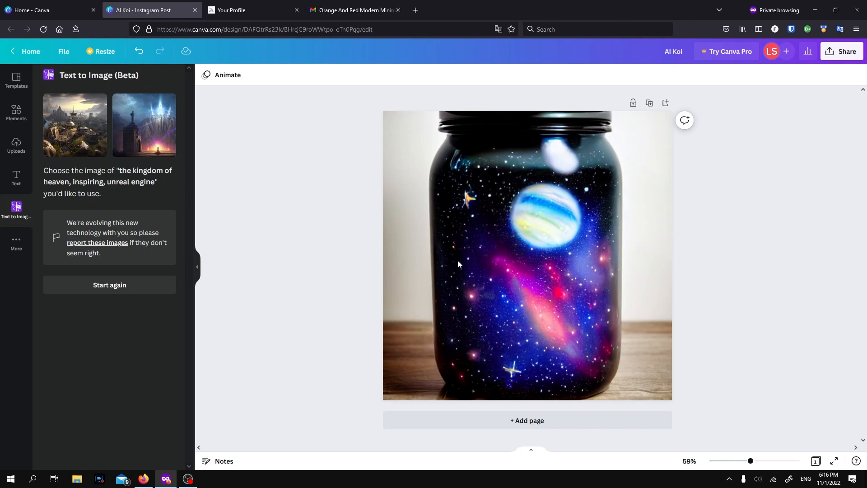
mouse_move(119, 144)
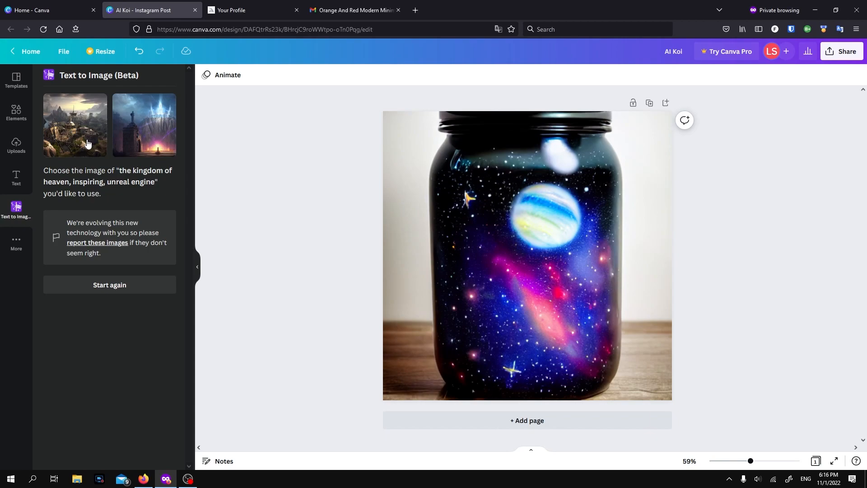
click(75, 125)
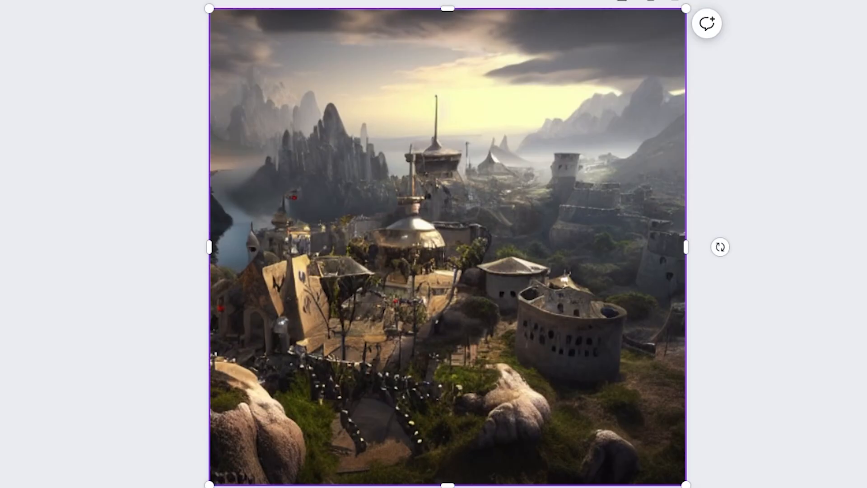
mouse_move(452, 299)
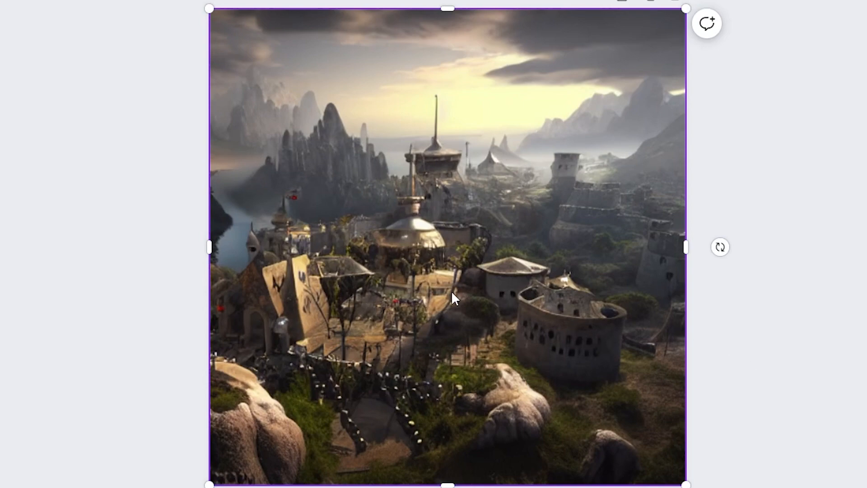
mouse_move(398, 324)
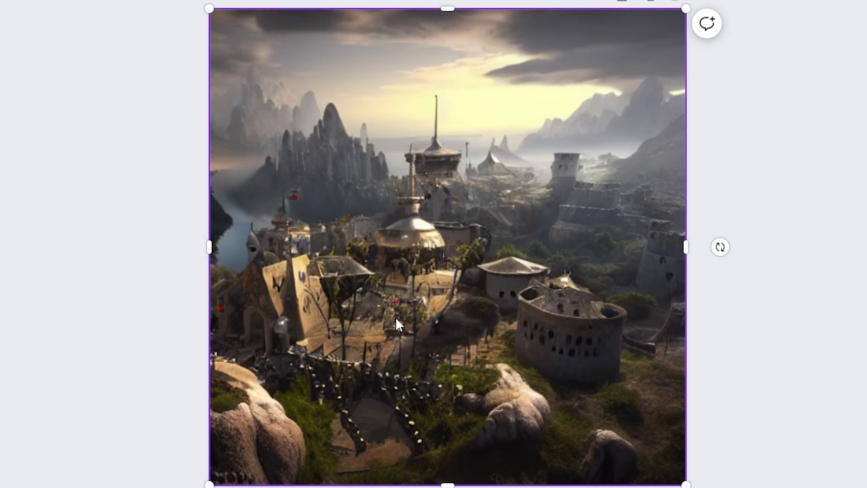
Replace the canvas image with the second result, a glowing castle above a stone tower.
click(706, 23)
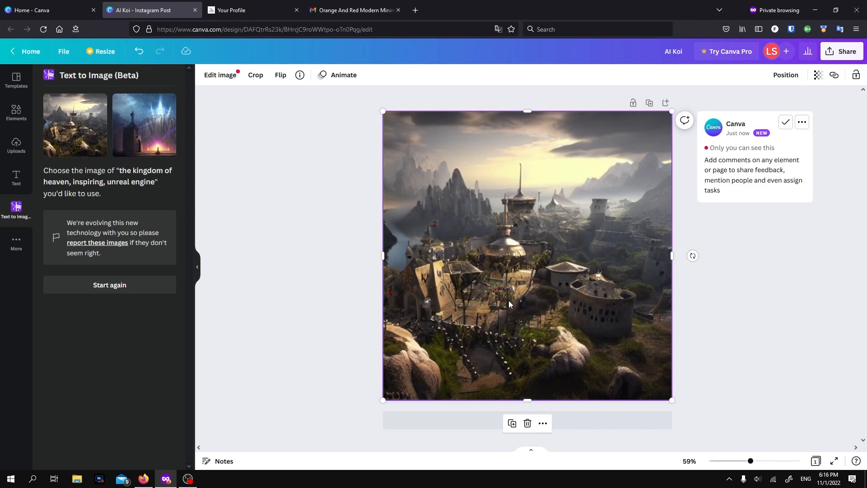
mouse_move(497, 303)
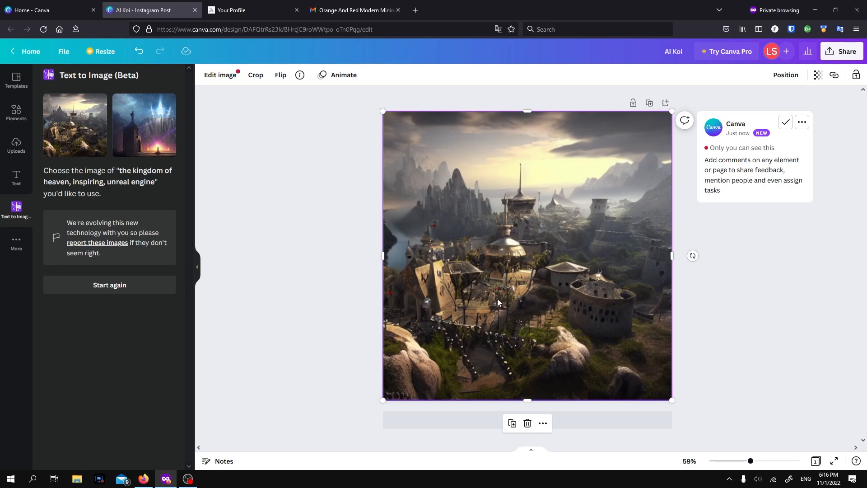
mouse_move(531, 324)
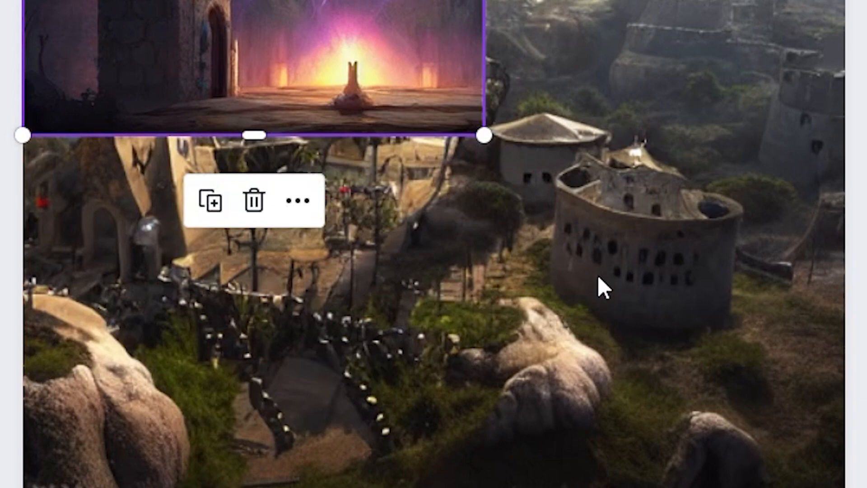
mouse_move(603, 258)
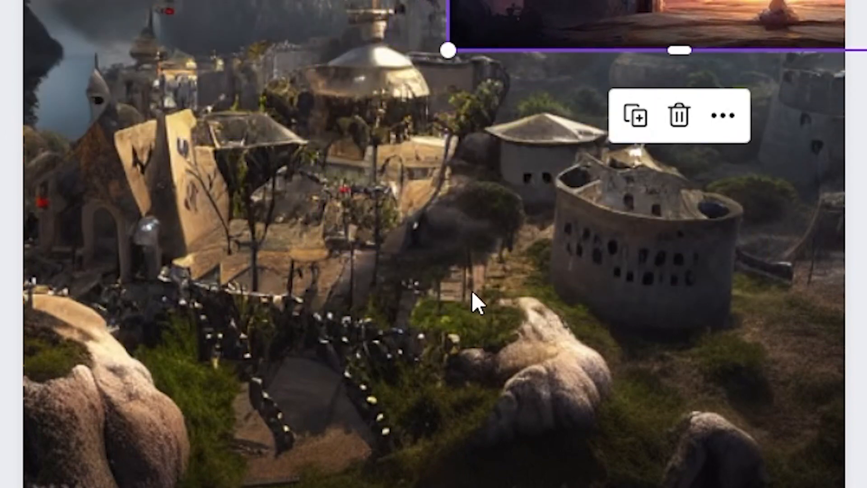
mouse_move(404, 348)
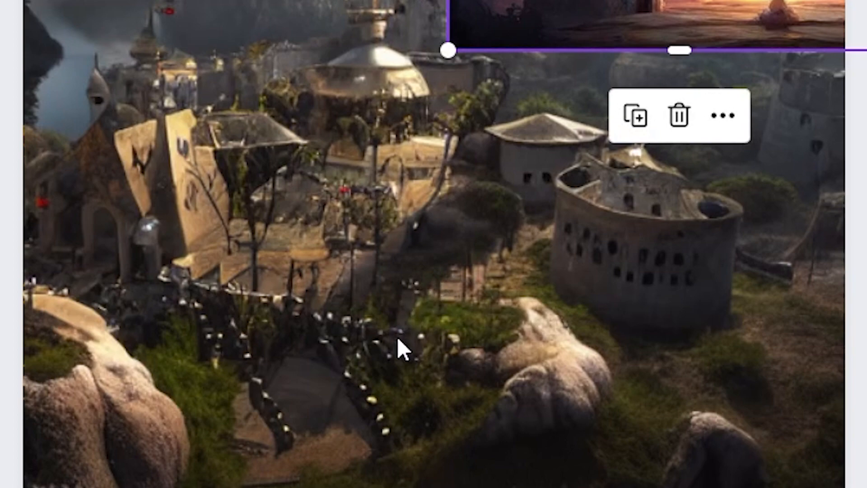
mouse_move(160, 208)
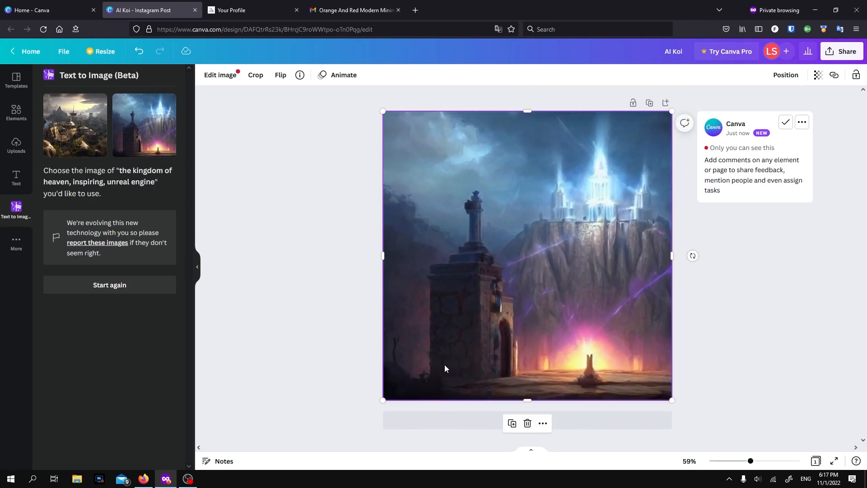
mouse_move(343, 267)
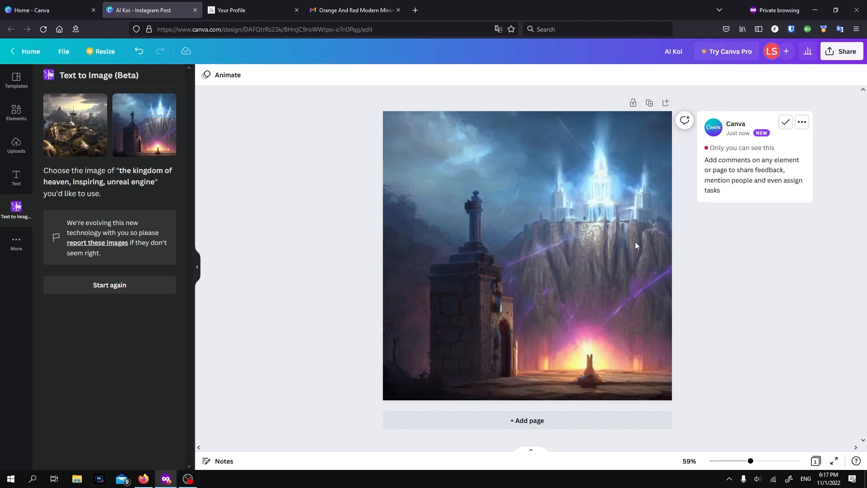
mouse_move(580, 188)
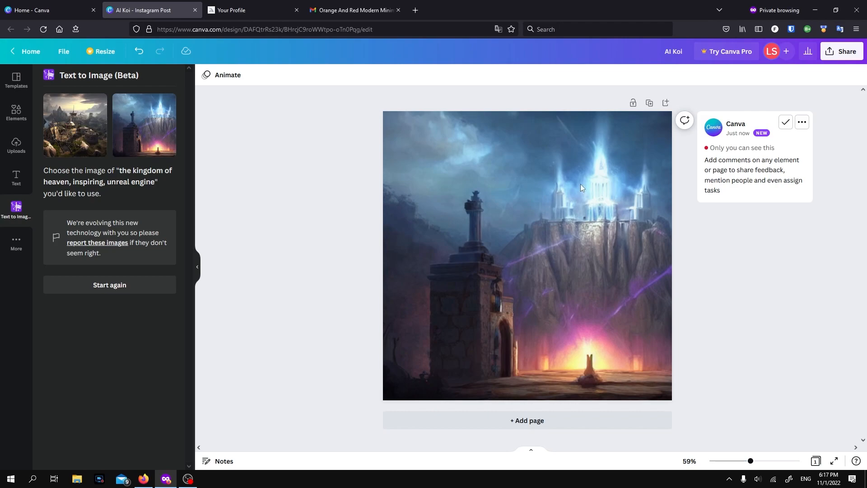
mouse_move(463, 328)
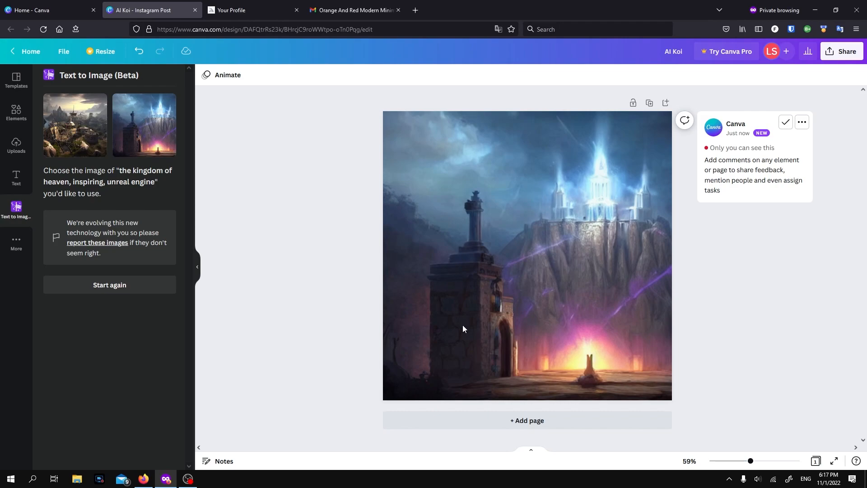
mouse_move(502, 361)
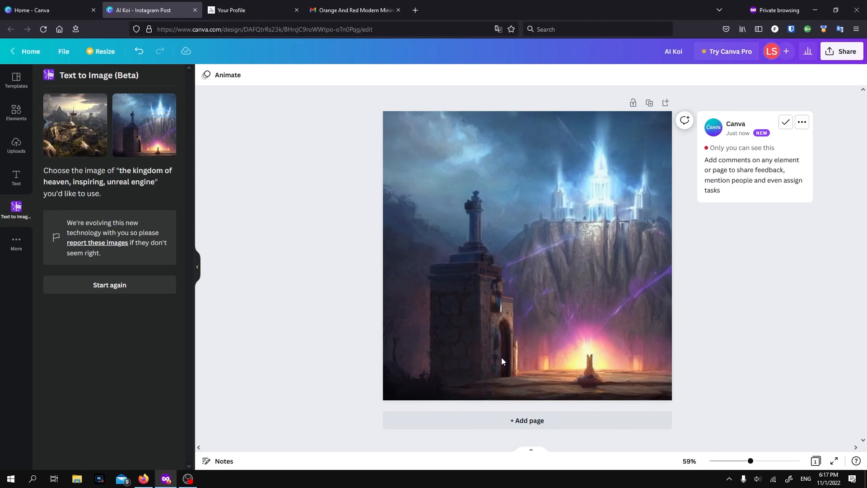
mouse_move(490, 306)
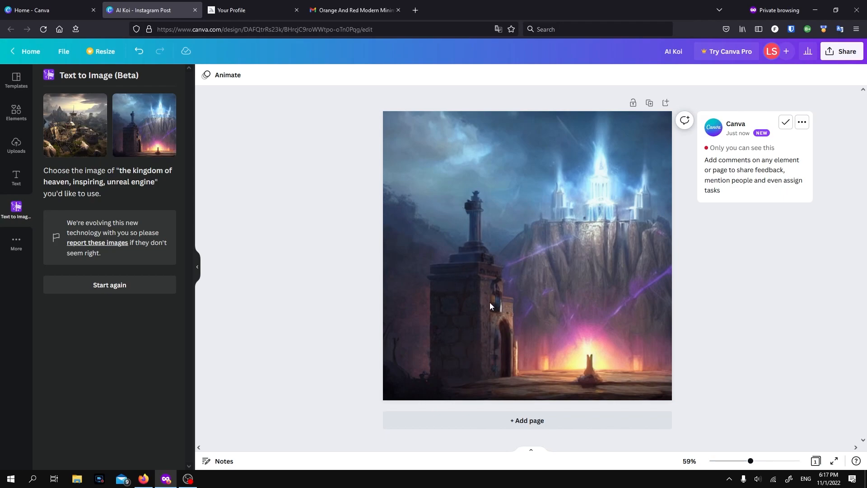
mouse_move(593, 206)
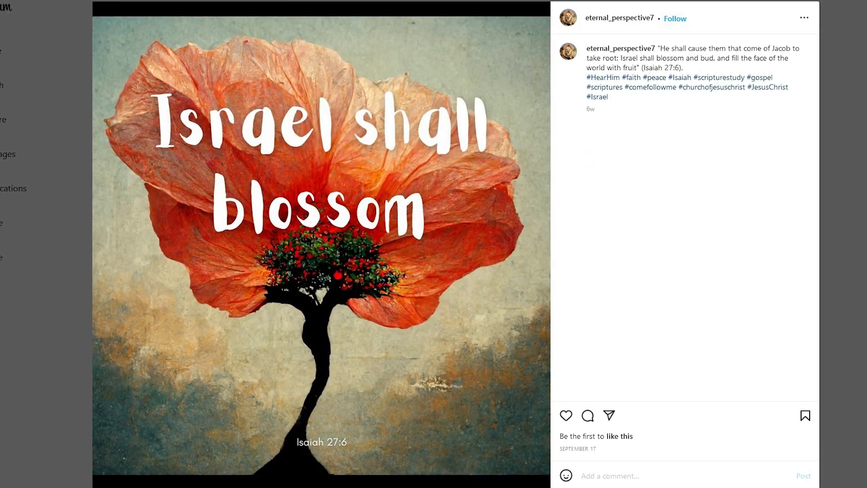
Browse the Instagram scripture posts down to 'Arise and shine forth', then return to Canva.
scroll(down, 3)
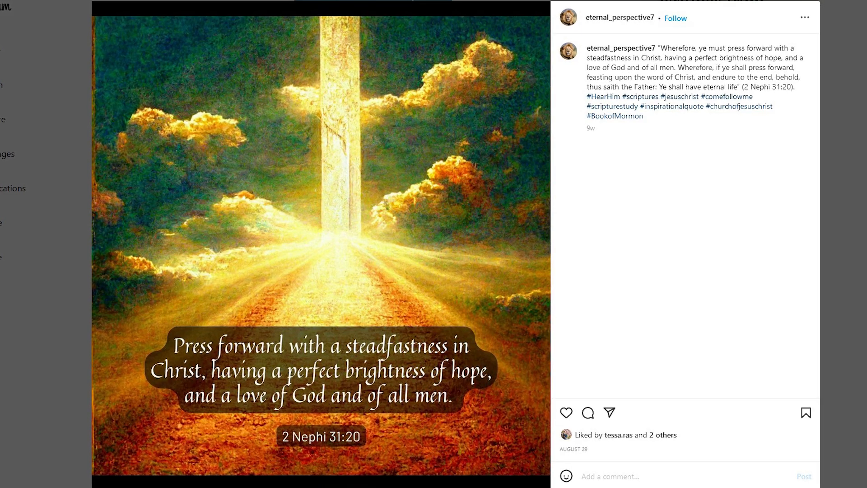
scroll(down, 3)
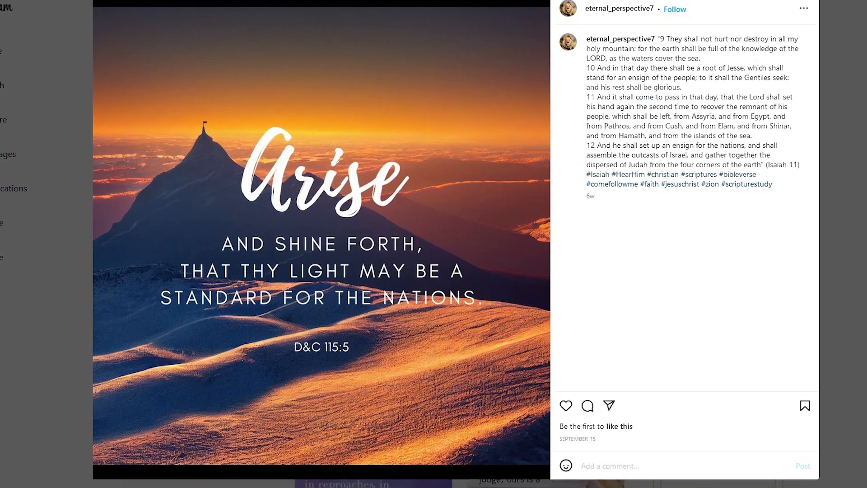
click(149, 10)
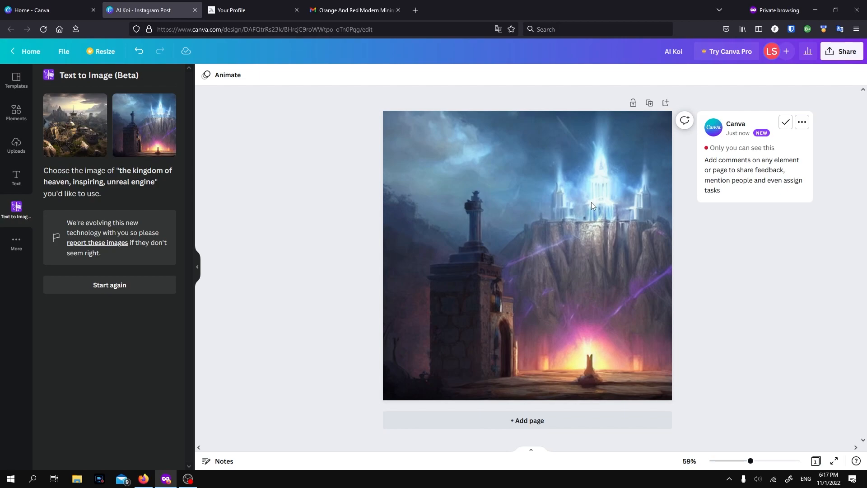
mouse_move(252, 10)
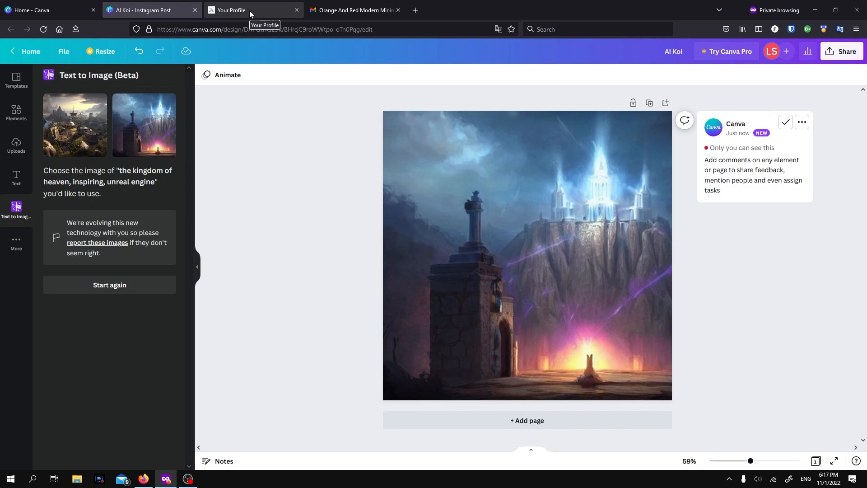
Flip between the Midjourney gallery and the Canva castle post to compare results.
click(230, 10)
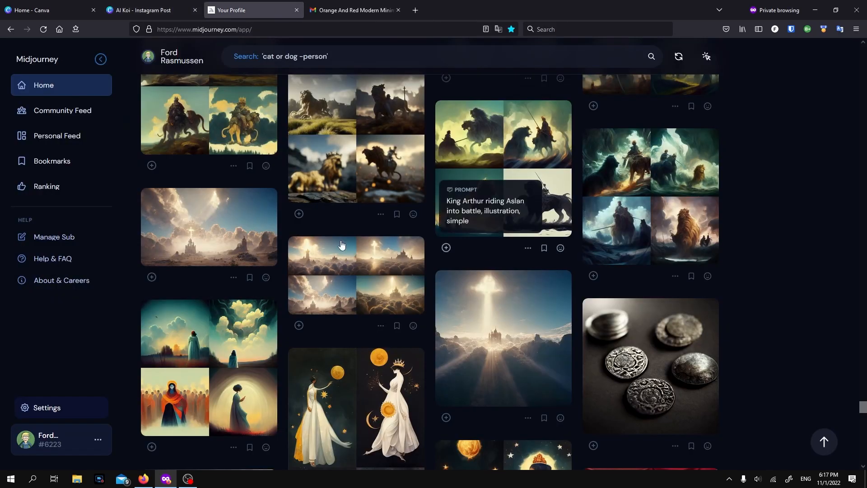
click(149, 10)
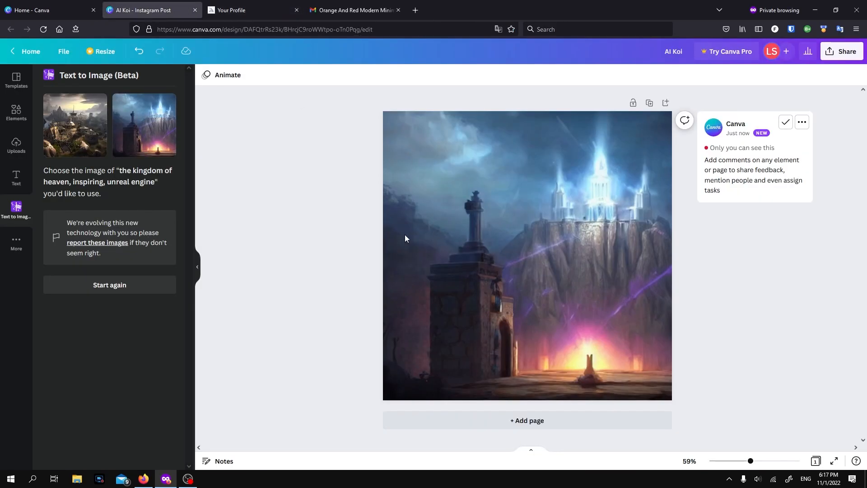
click(253, 10)
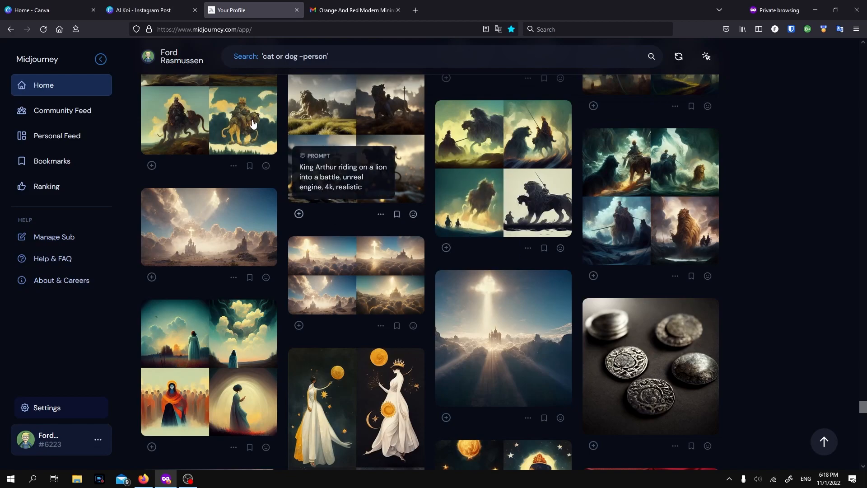
click(149, 10)
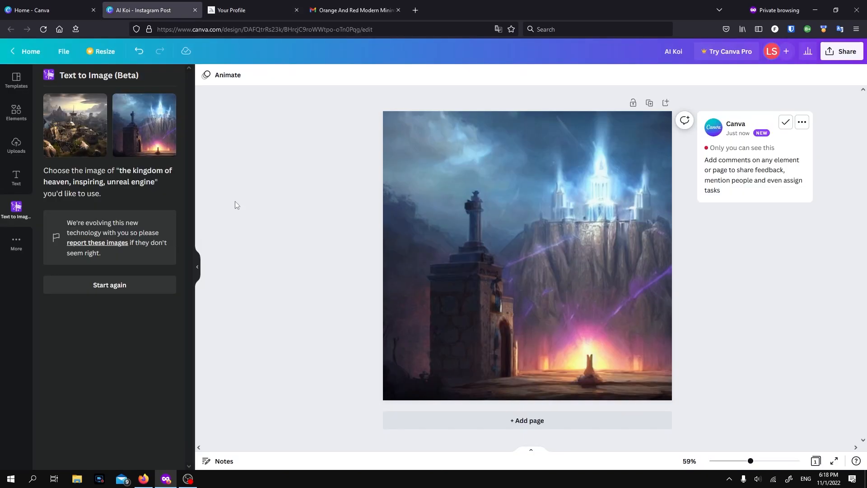
mouse_move(157, 115)
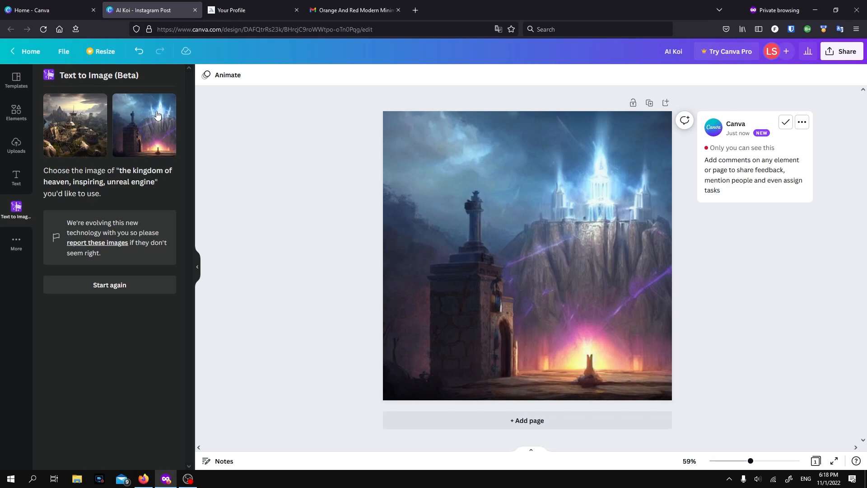
mouse_move(253, 10)
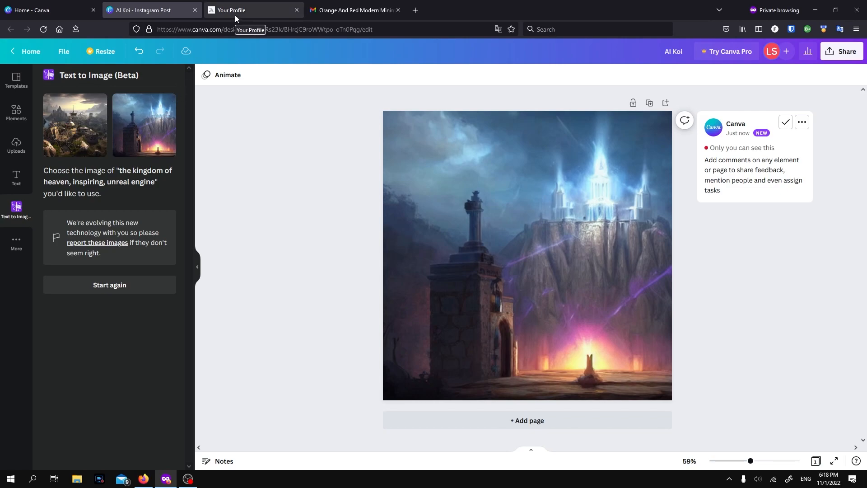
click(231, 9)
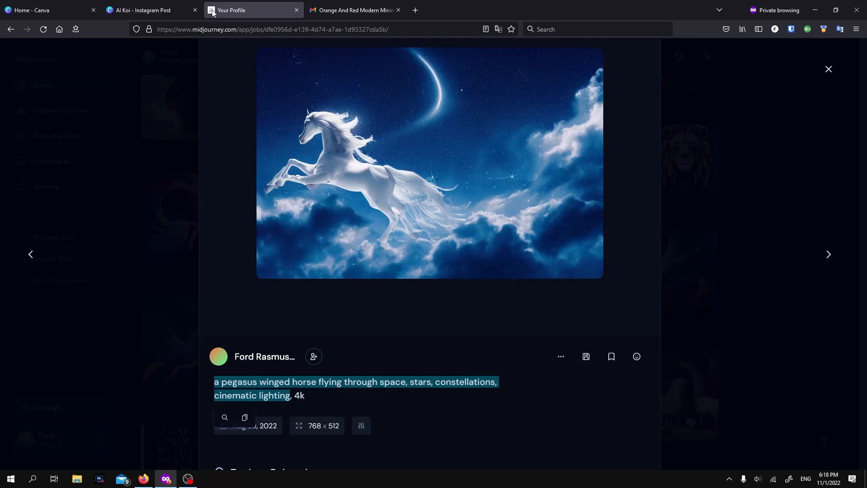
Carry the copied pegasus prompt, minus the trailing 4k, back to the Canva tab.
click(147, 10)
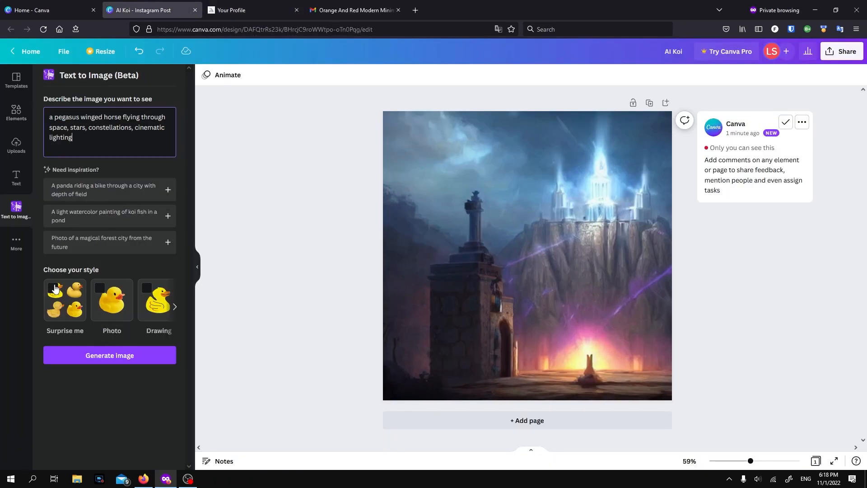
Generate the pegasus winged horse prompt in Surprise me style and fill the post with it.
click(65, 299)
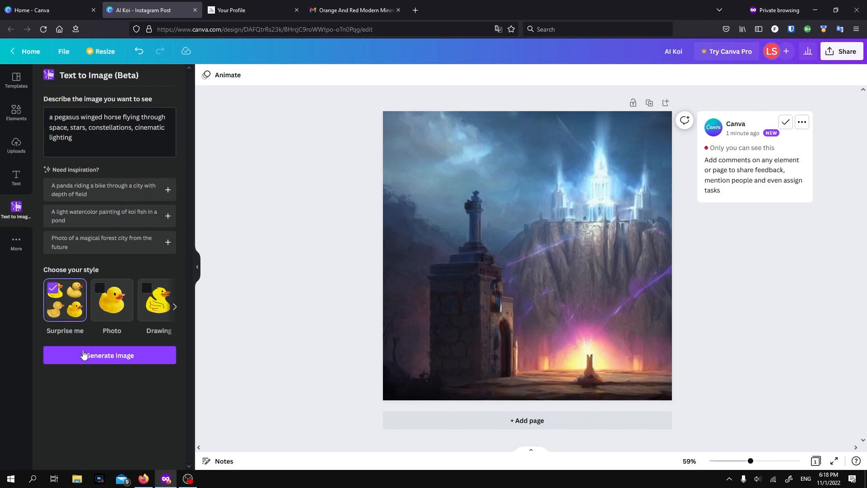
click(109, 355)
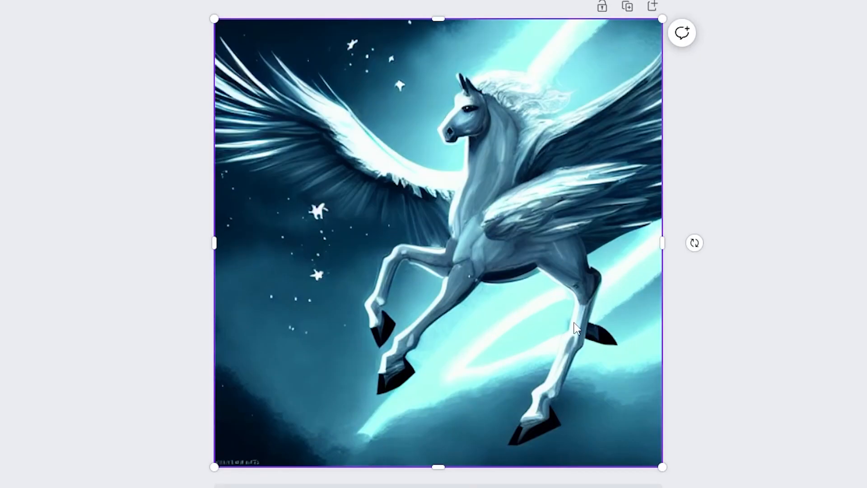
mouse_move(418, 359)
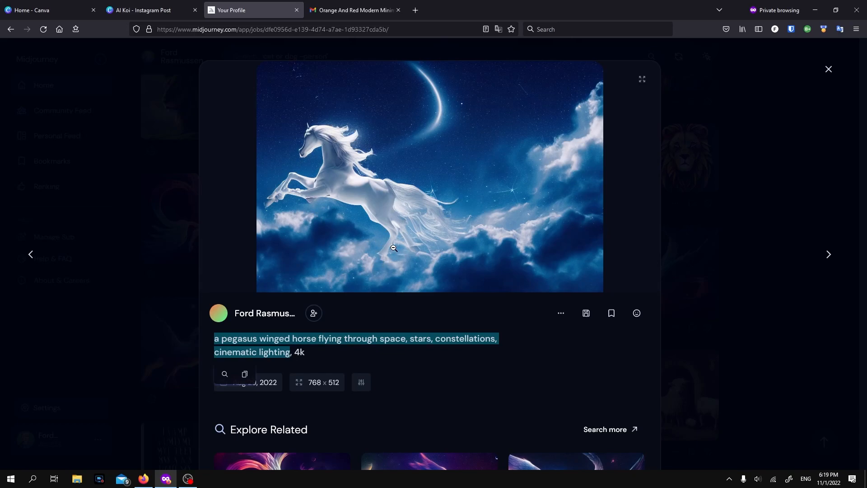
Browse the rainbow-winged and moonlit Midjourney pegasus results, then return to Canva.
click(828, 69)
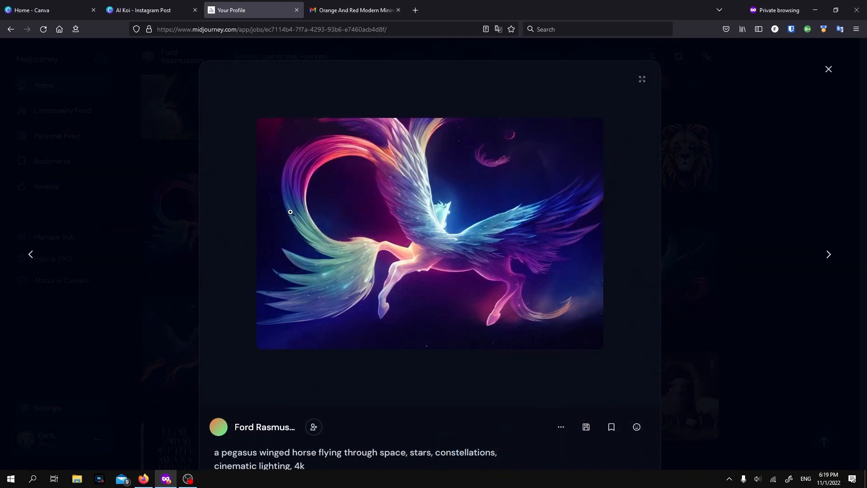
mouse_move(541, 165)
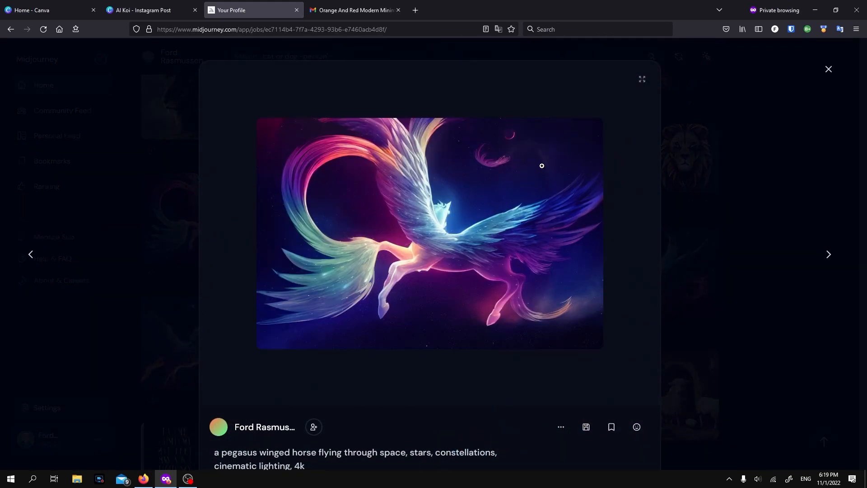
mouse_move(781, 216)
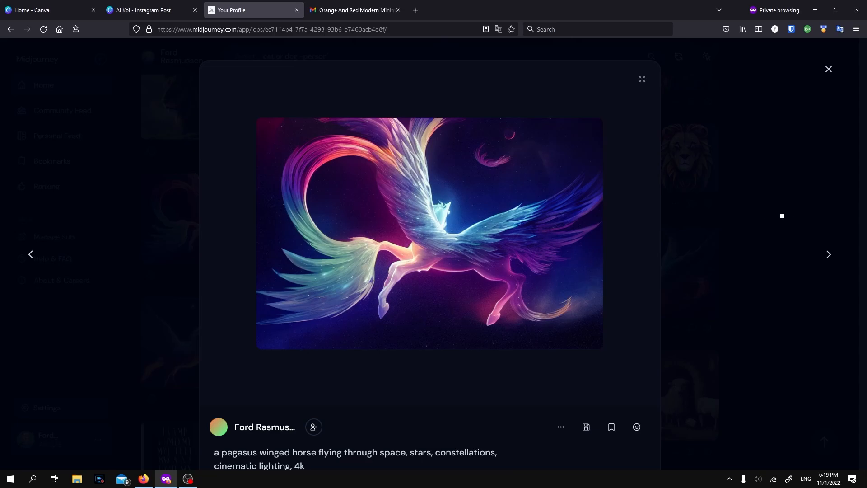
click(828, 254)
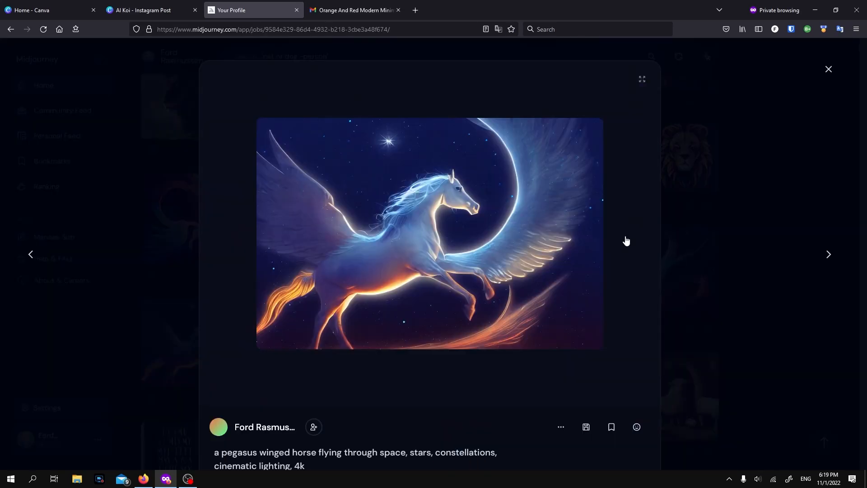
mouse_move(513, 133)
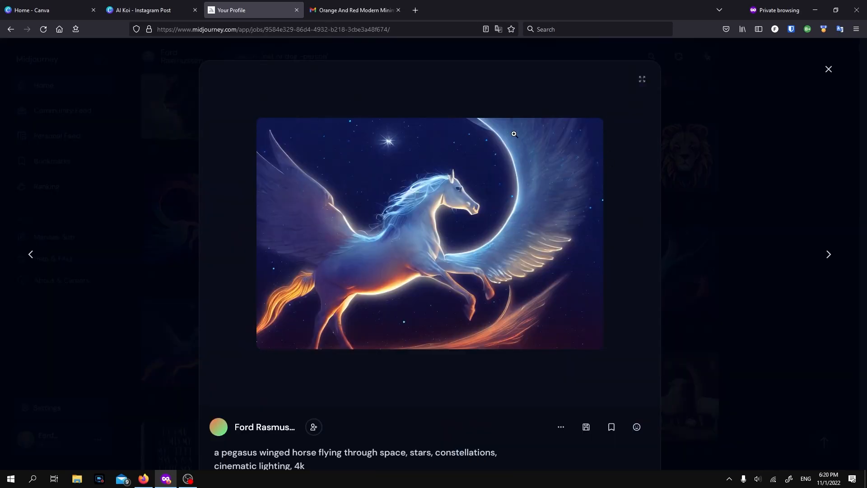
click(146, 10)
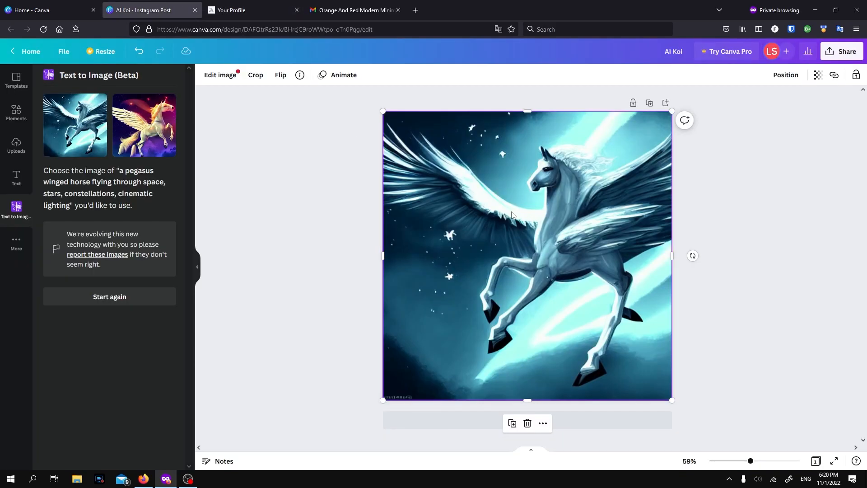
mouse_move(572, 201)
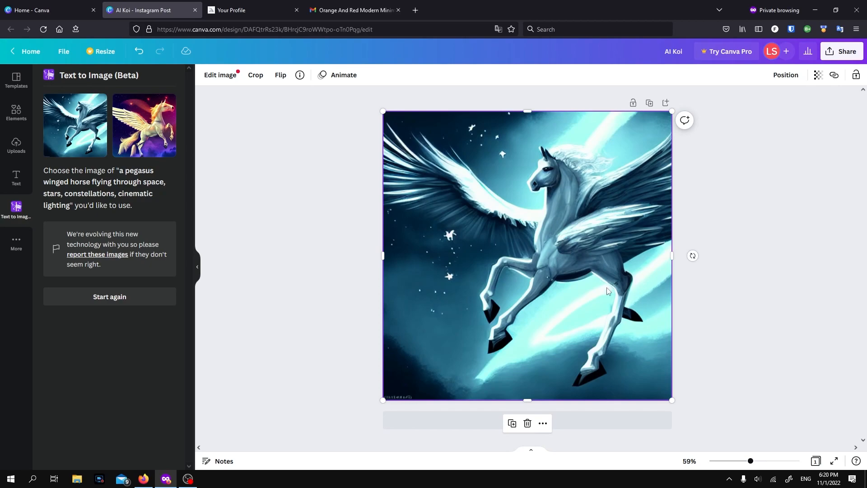
mouse_move(620, 317)
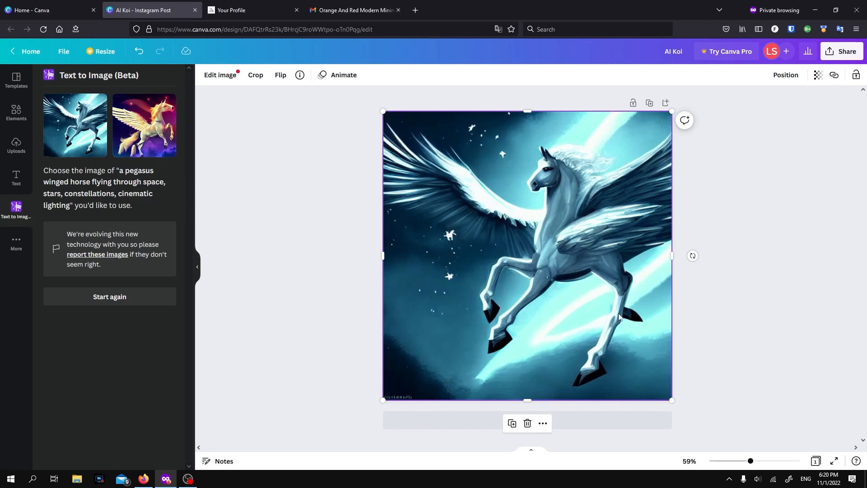
Swap the post image to the golden-maned pegasus on the purple starry sky.
click(144, 125)
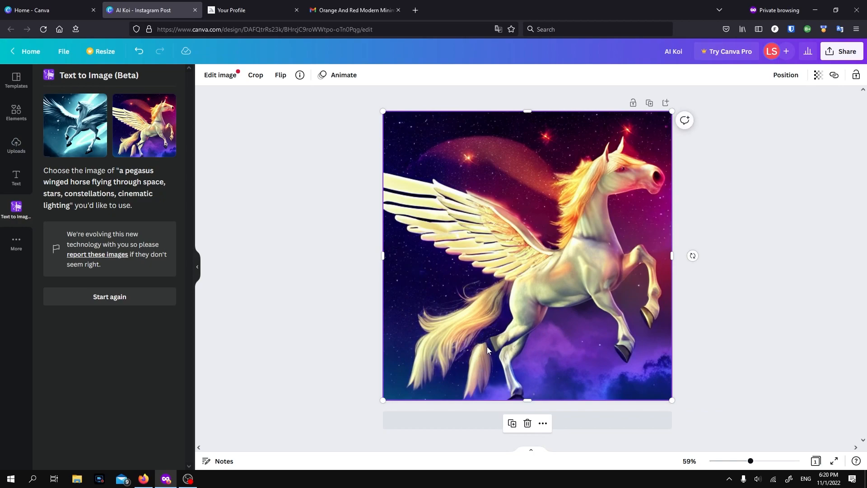
mouse_move(478, 362)
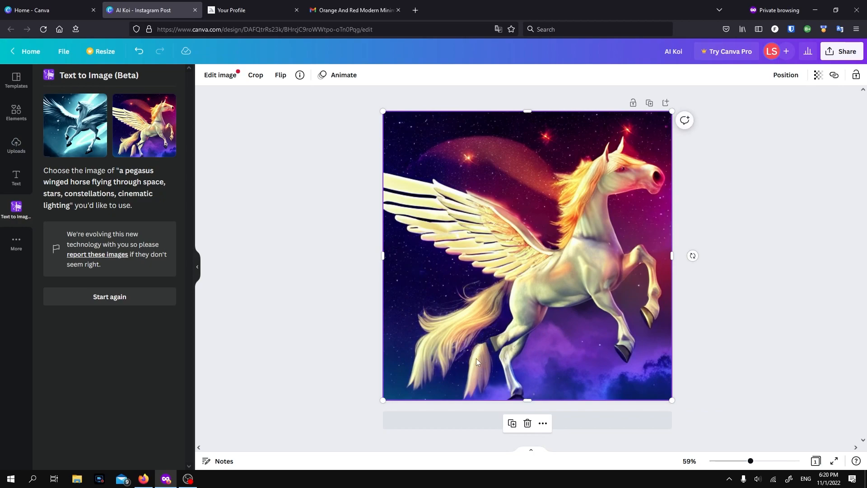
mouse_move(566, 176)
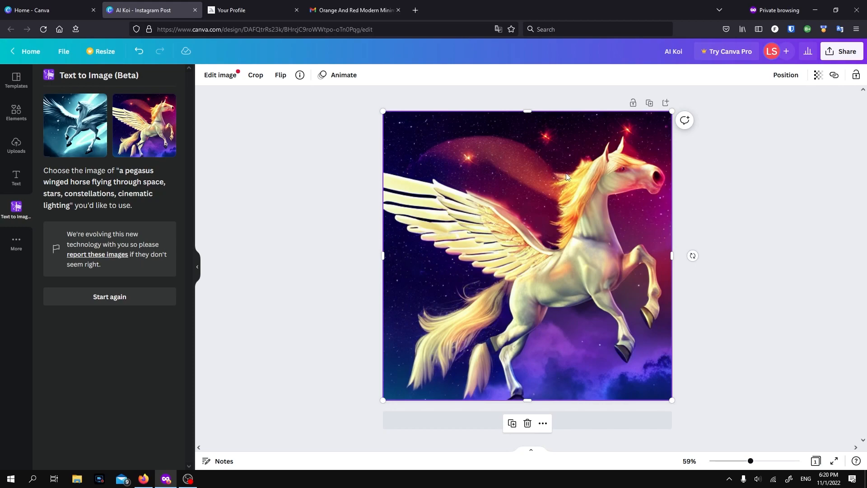
mouse_move(466, 200)
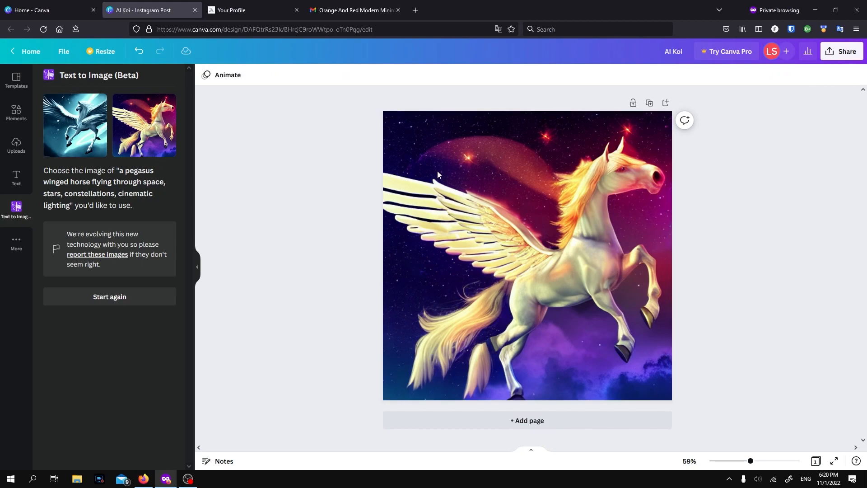
mouse_move(237, 44)
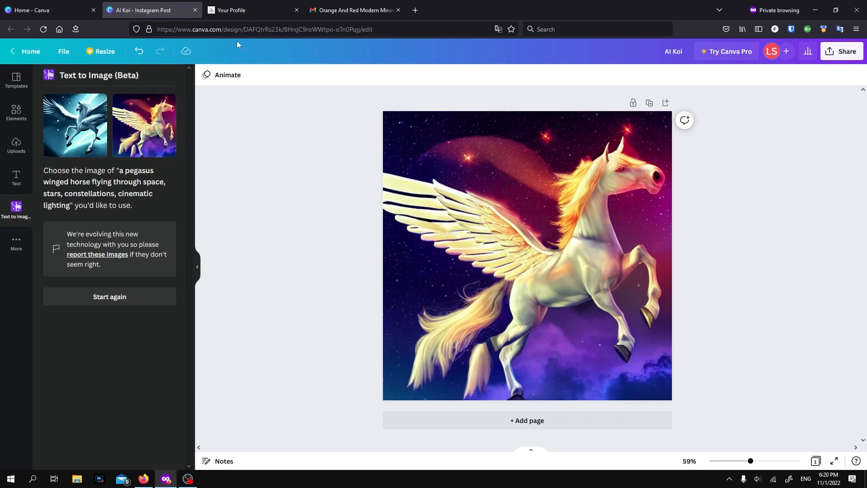
mouse_move(245, 10)
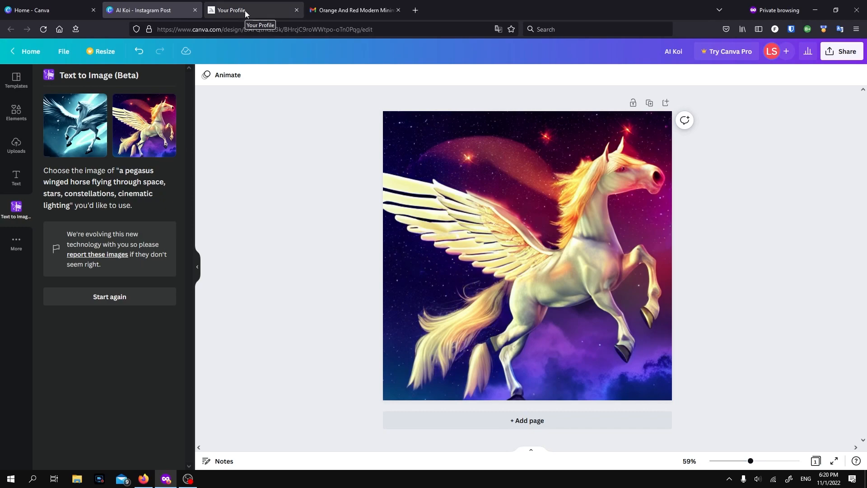
Pick up the 'tall green oak tree' prompt from the Midjourney gallery and return to Canva.
click(230, 10)
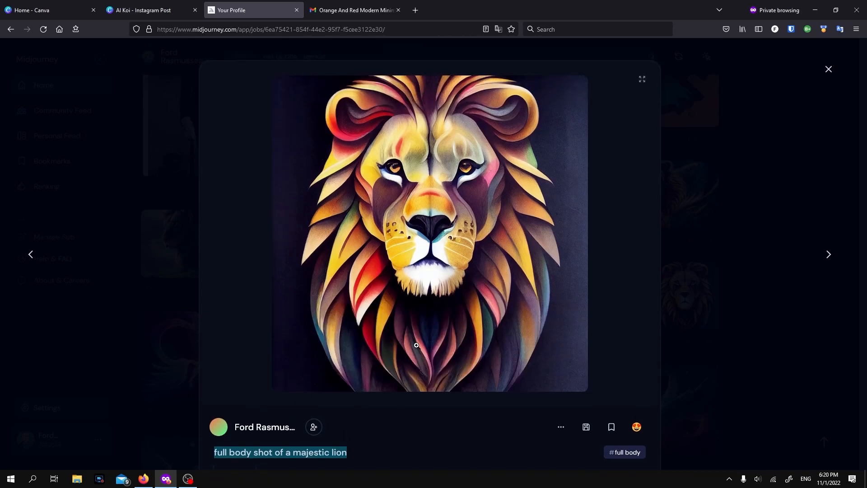
scroll(down, 3)
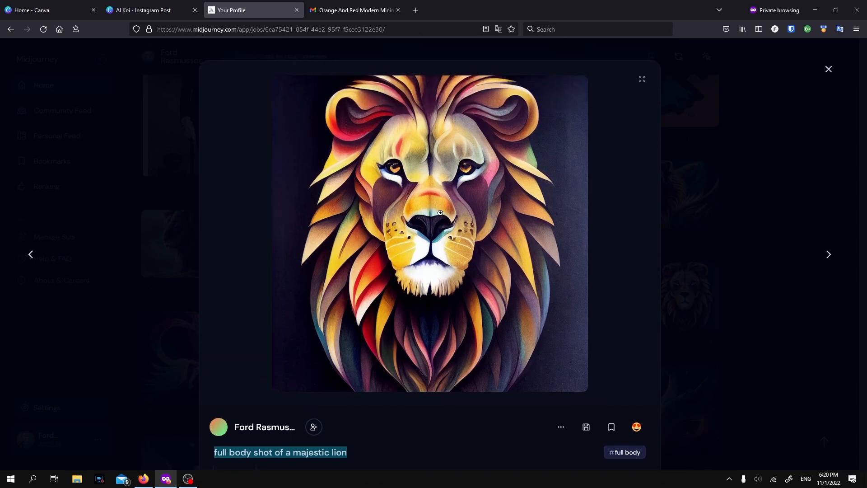
click(828, 253)
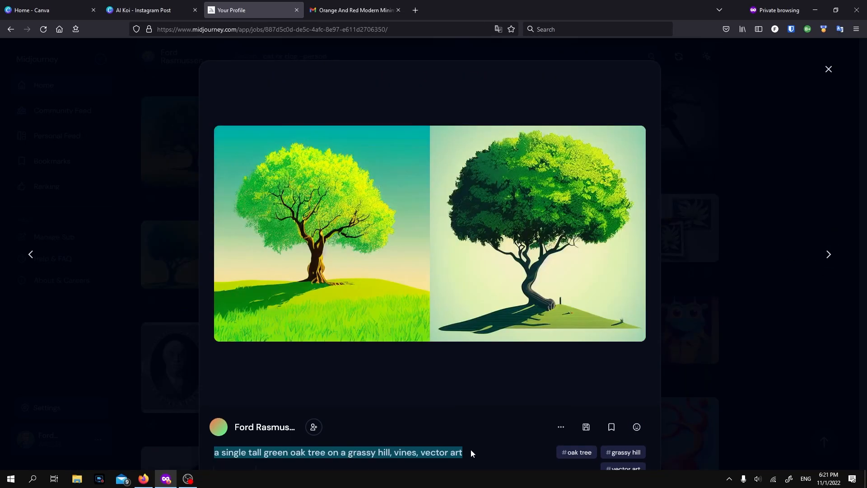
click(149, 10)
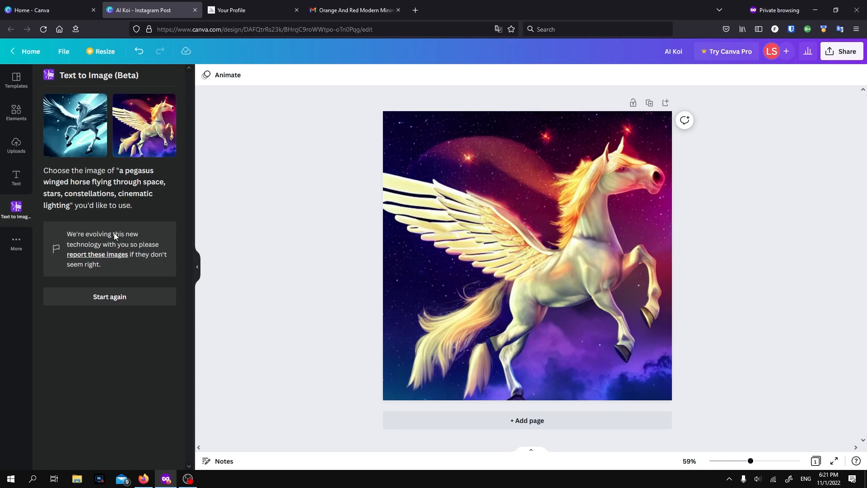
Generate the oak tree on a grassy hill and place the first result on the post.
click(109, 297)
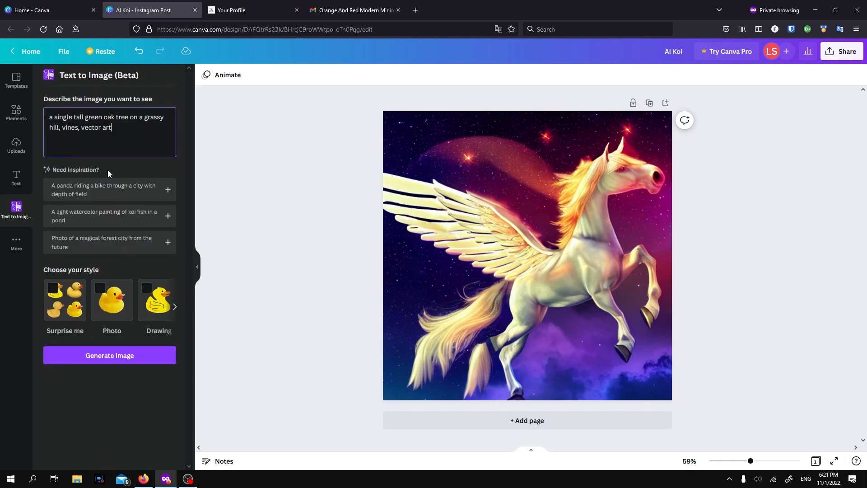
click(109, 355)
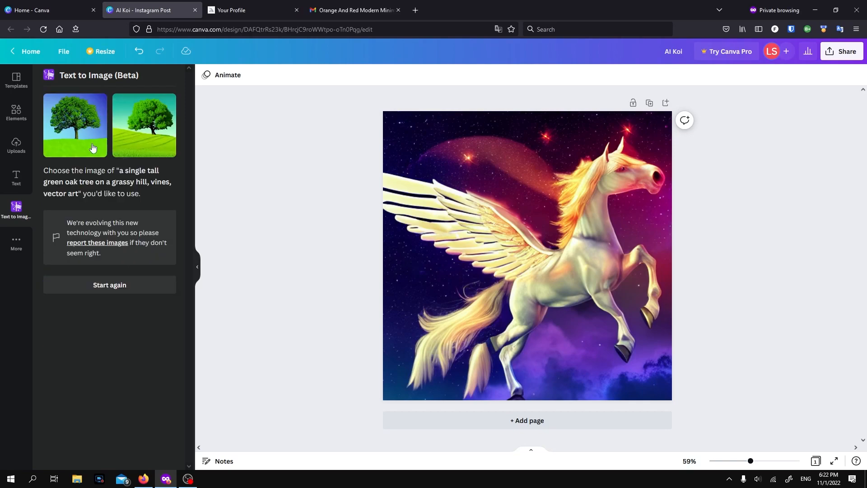
click(75, 125)
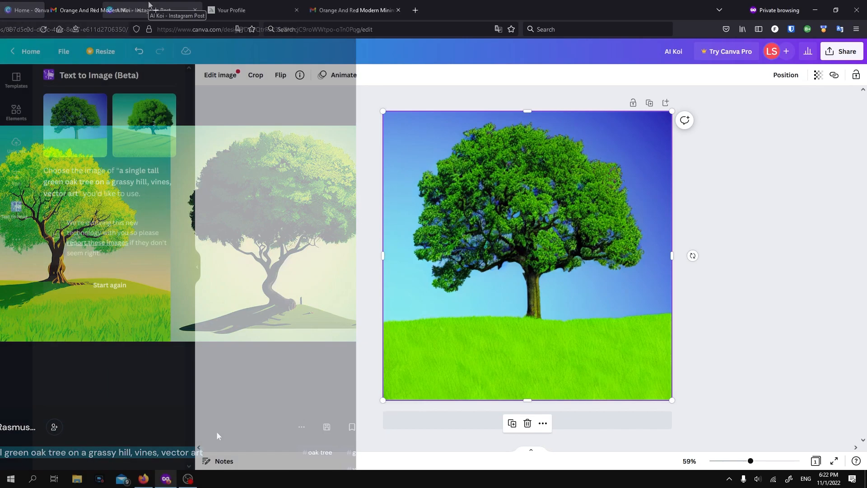
click(149, 10)
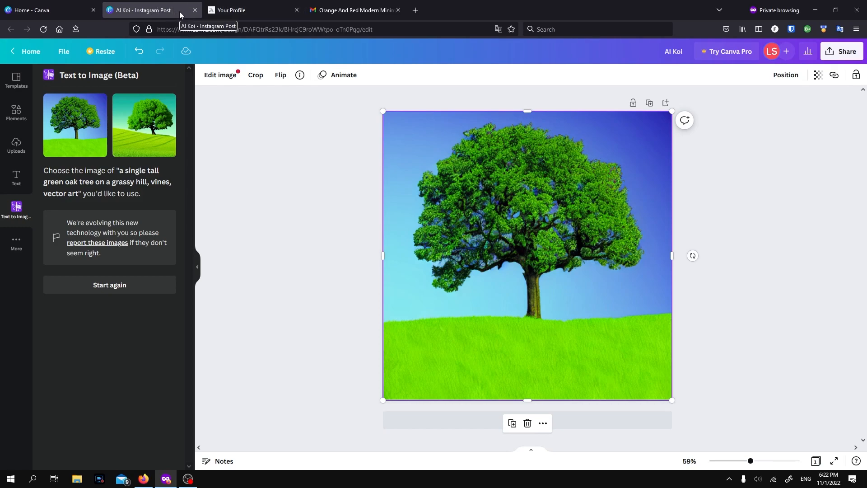
mouse_move(231, 10)
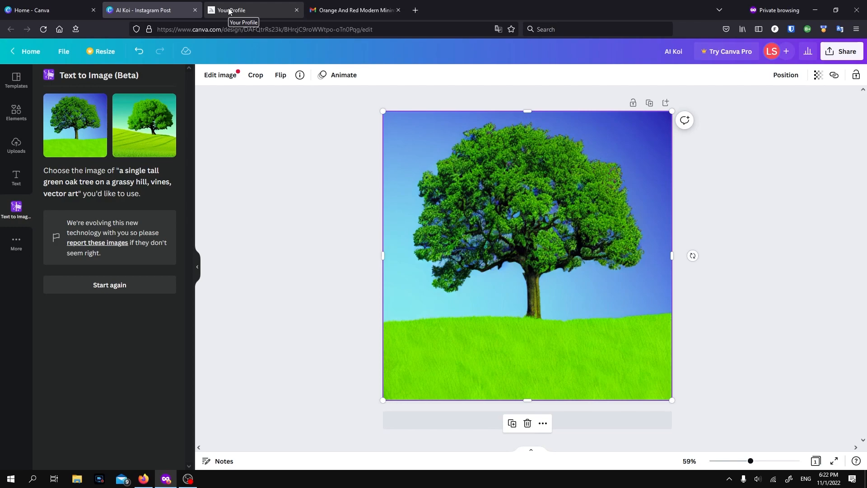
Grab the 'empty space, pen and ink drawing' prompt in Midjourney and return to Canva.
click(231, 10)
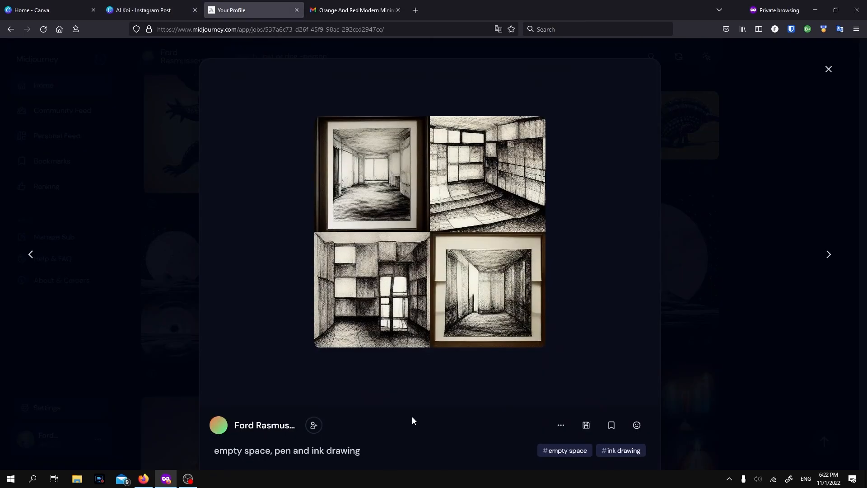
scroll(down, 3)
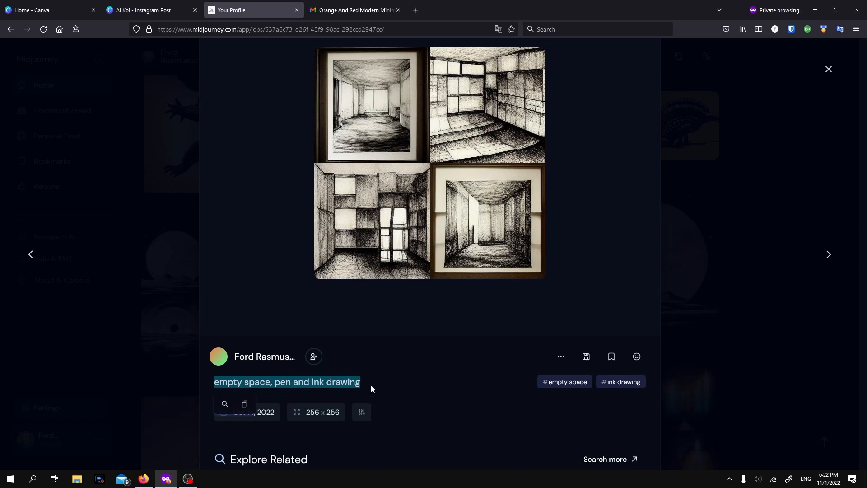
click(148, 10)
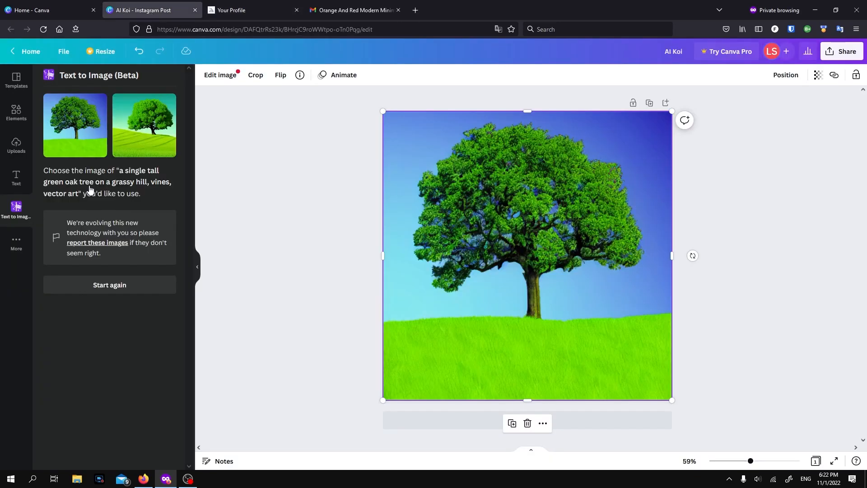
Fill the post with a generated pen-and-ink empty-room drawing with a sofa.
click(144, 124)
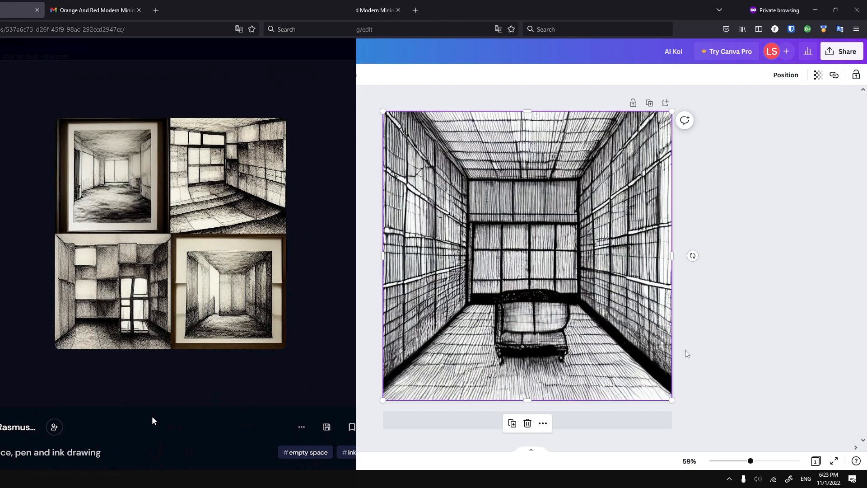
mouse_move(358, 285)
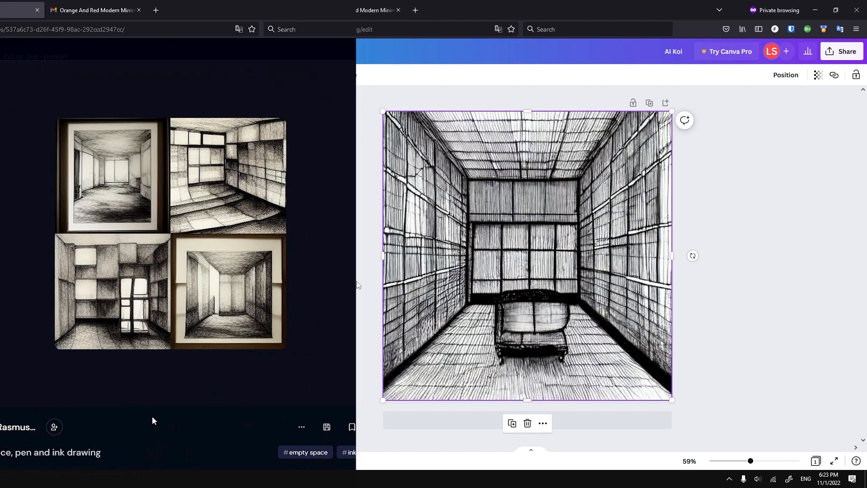
click(253, 10)
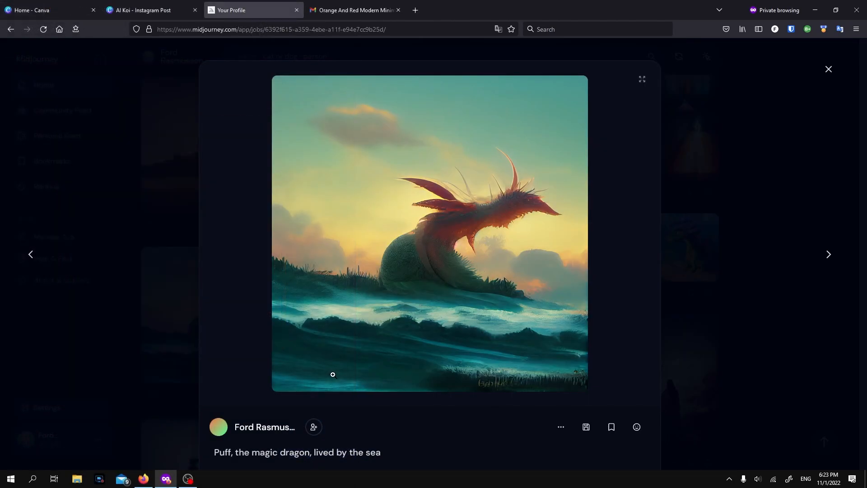
Select the 'Puff, the magic dragon, lived by the sea' prompt and return to Canva.
triple_click(297, 451)
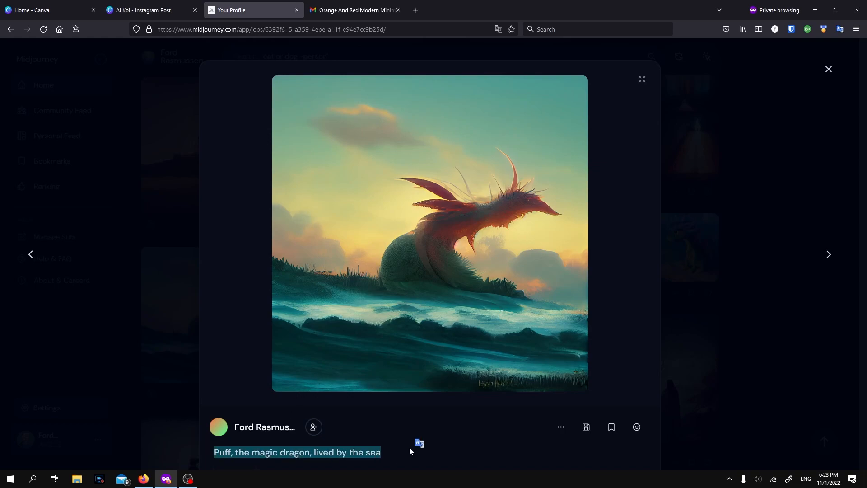
mouse_move(335, 269)
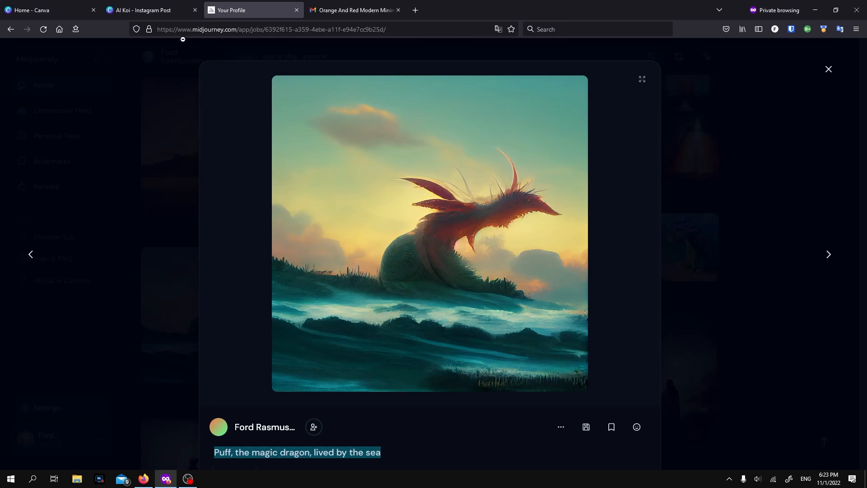
click(149, 10)
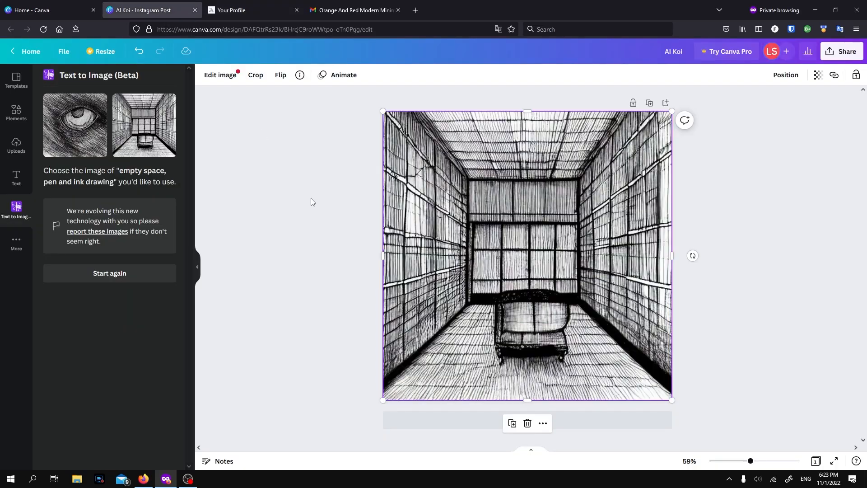
Generate the sea-dragon images and place the second purple dragon by sea cliffs on the post.
click(110, 276)
text(Puff, the magic dragon, lived by the sea)
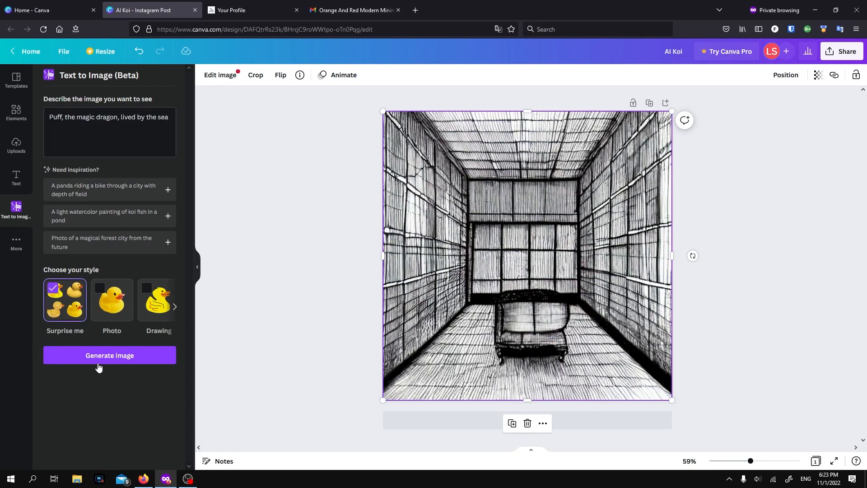
click(109, 355)
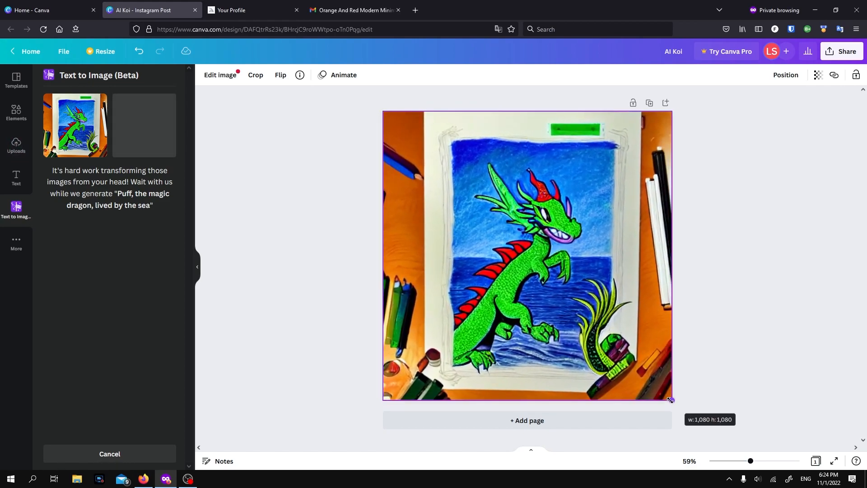
click(334, 229)
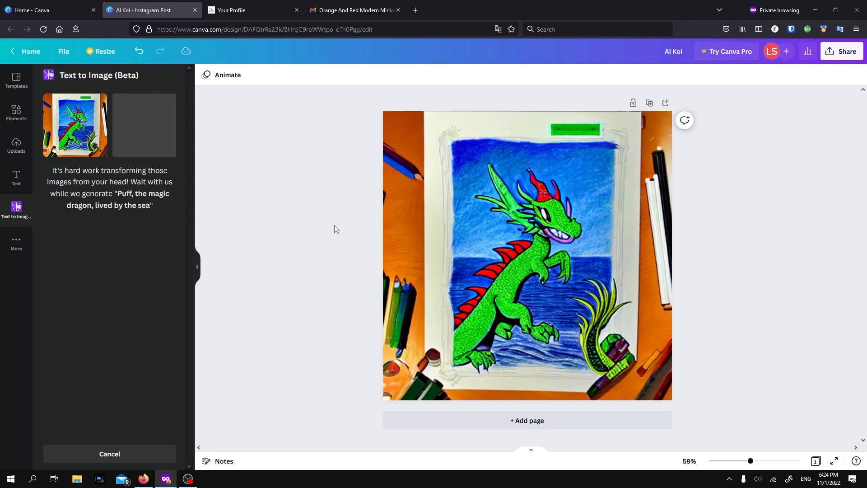
mouse_move(694, 172)
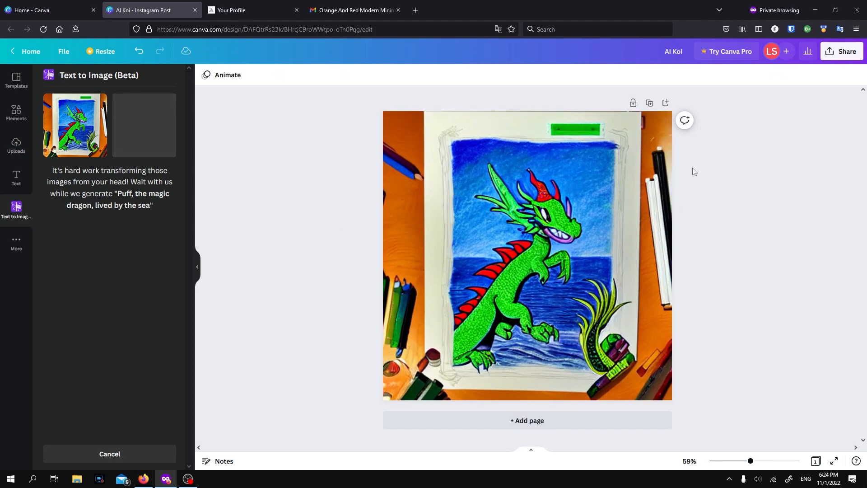
mouse_move(571, 211)
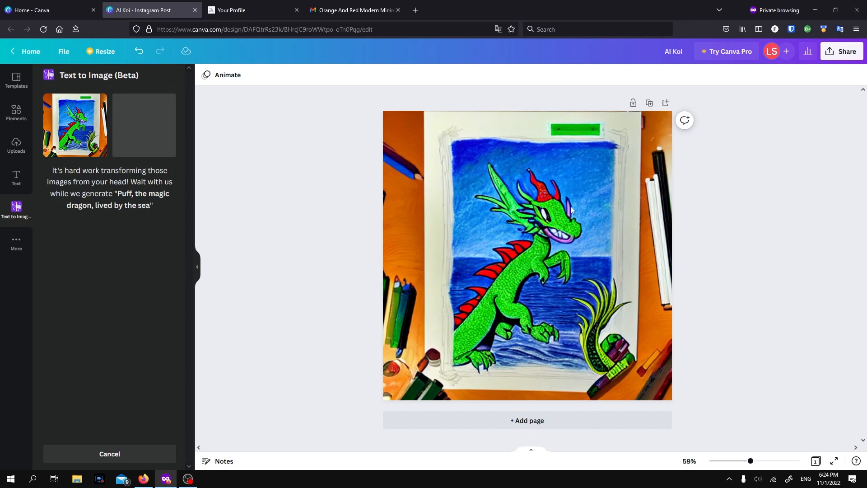
mouse_move(508, 294)
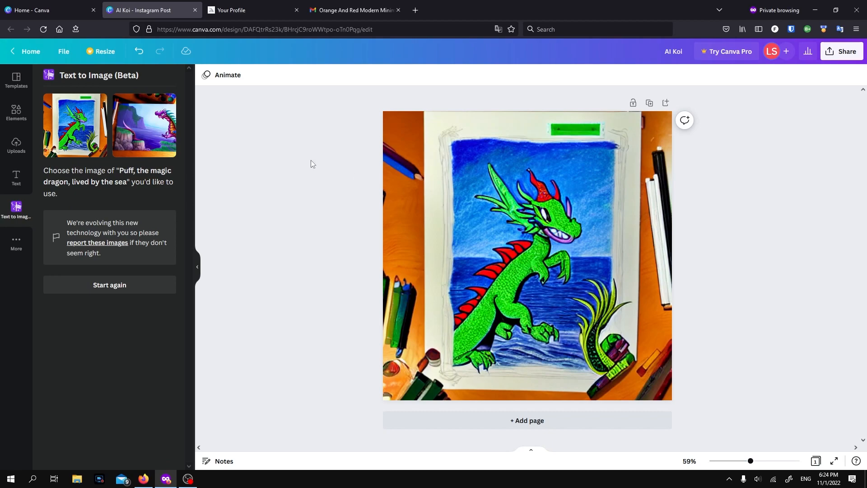
mouse_move(302, 214)
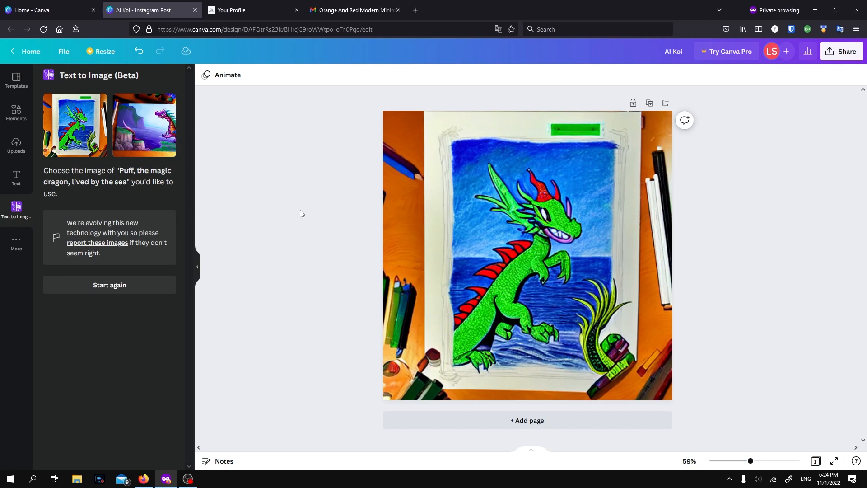
click(143, 124)
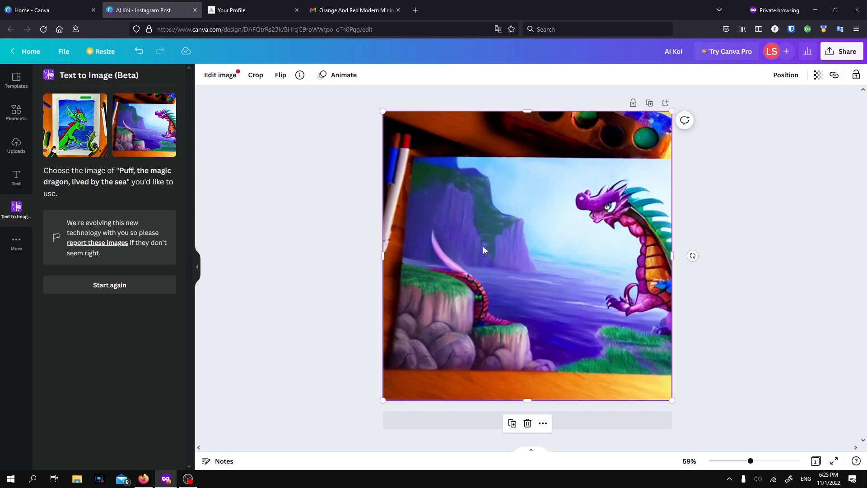
click(110, 284)
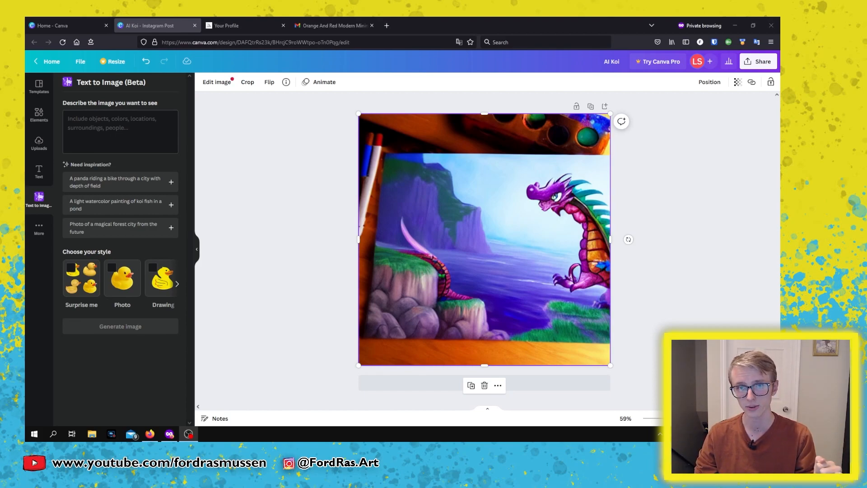
Generate 'remember to smile' and place the black-and-white smiling girl photo on the post.
click(121, 326)
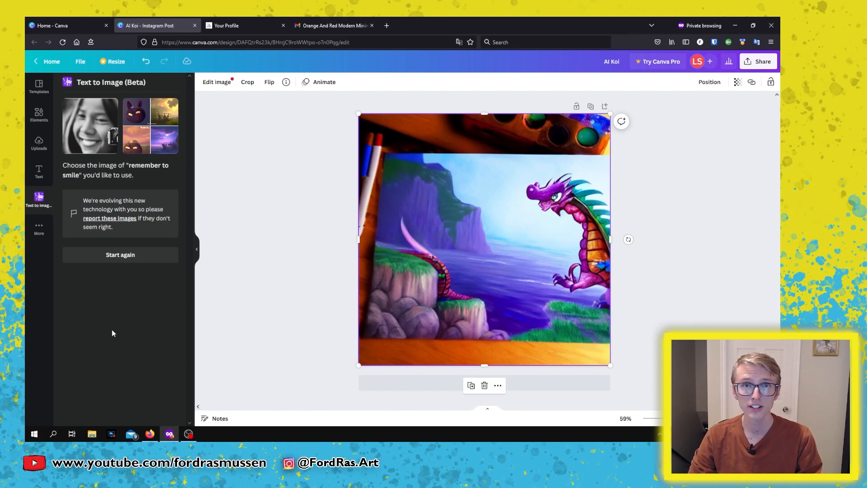
click(89, 124)
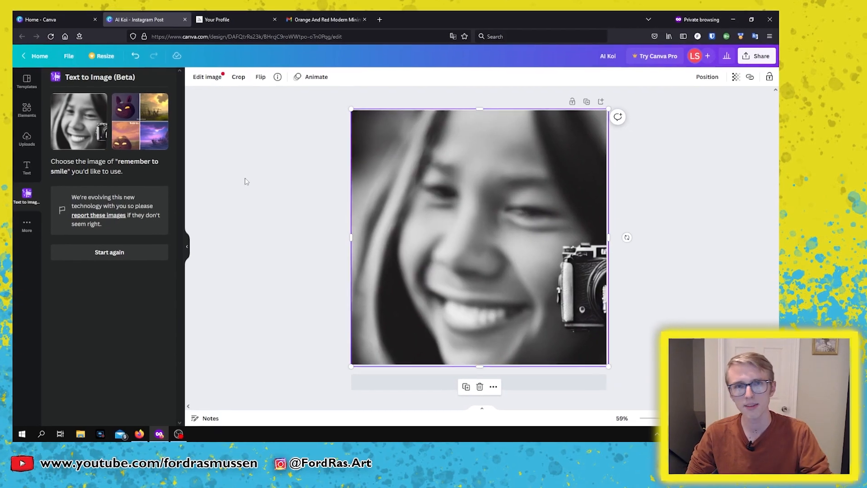